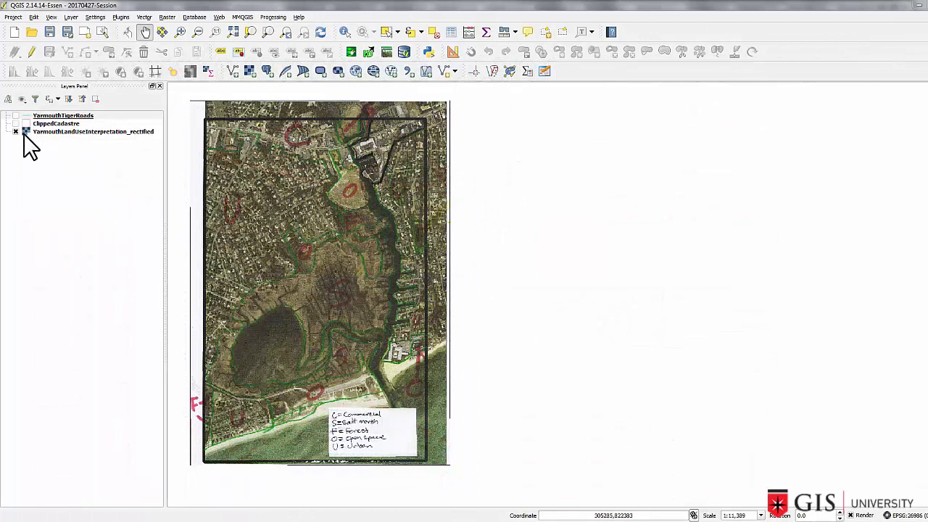
Start a new empty project with no layers loaded
{"action": "left_click", "coordinate": [16, 115]}
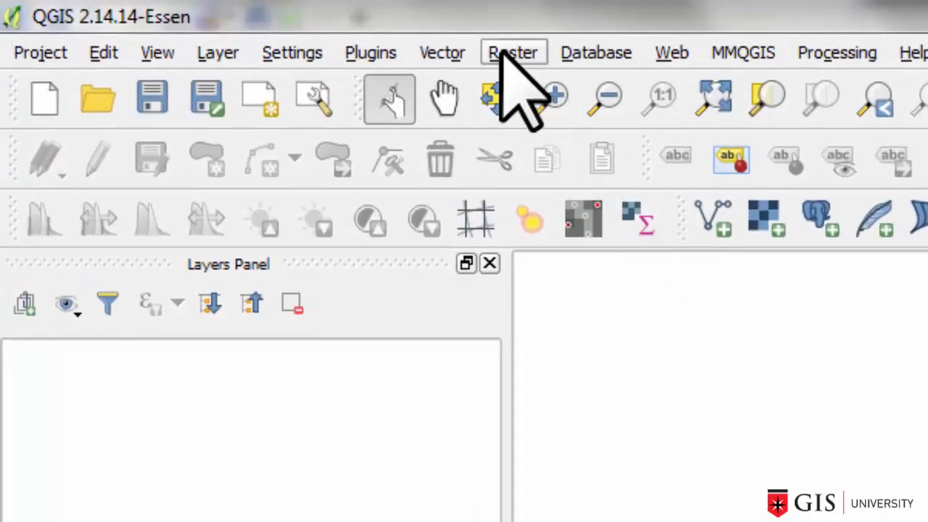
Launch the Georeferencer from the Raster menu
{"action": "left_click", "coordinate": [513, 53]}
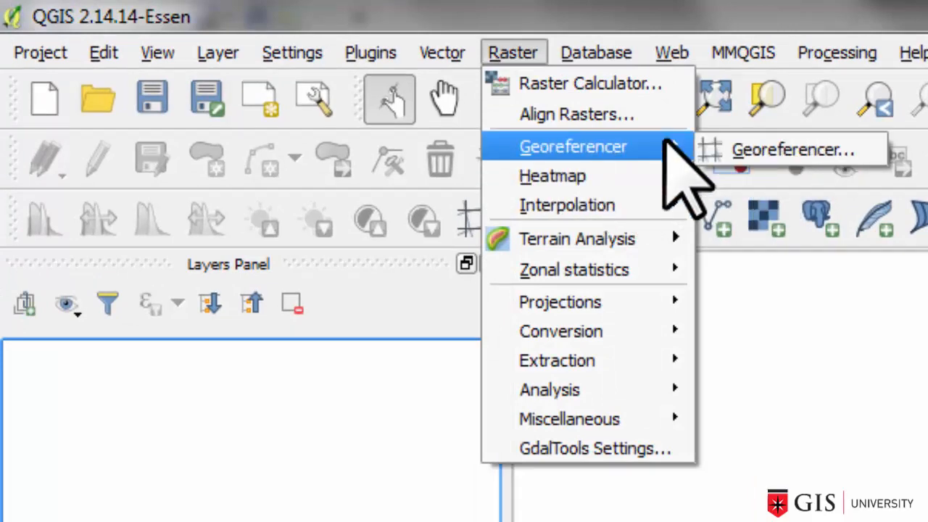
{"action": "left_click", "coordinate": [789, 149]}
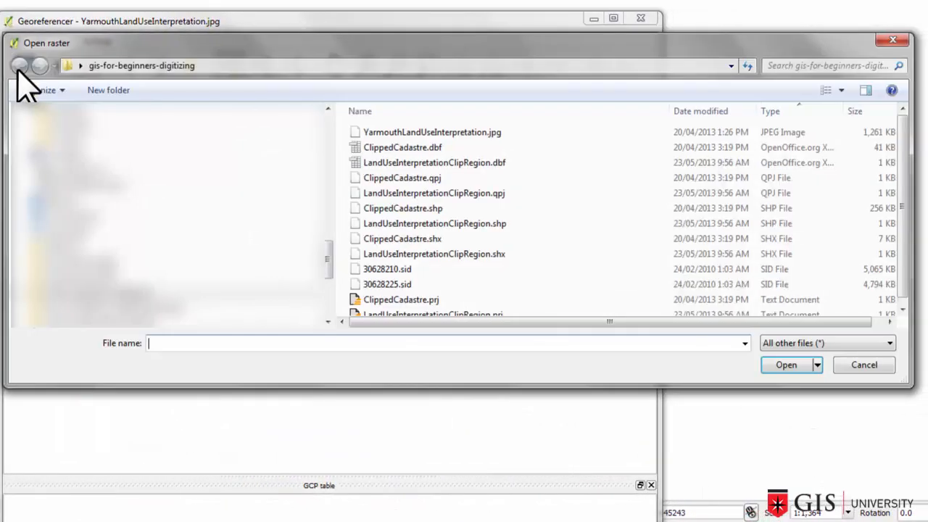
Select YarmouthLandUseInterpretation.jpg and browse the list of raster file formats
{"action": "left_click", "coordinate": [432, 132]}
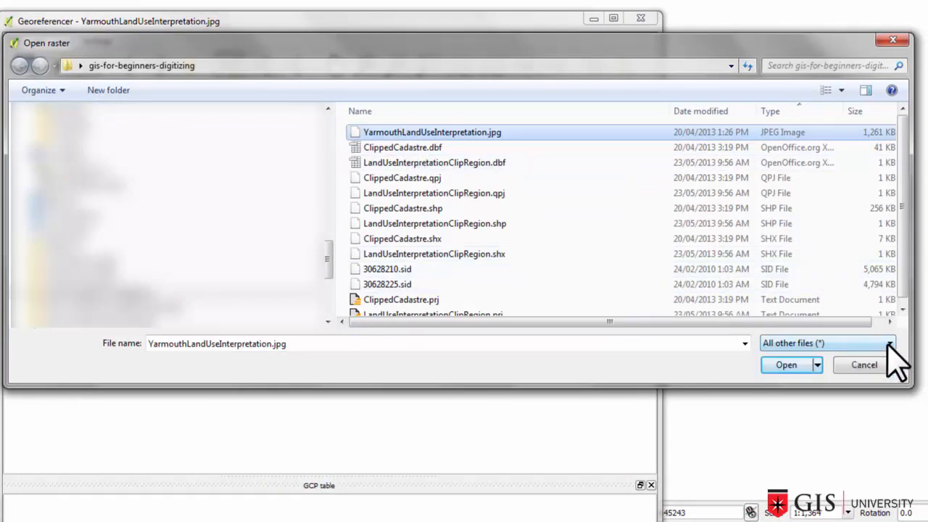
{"action": "mouse_move", "coordinate": [554, 58]}
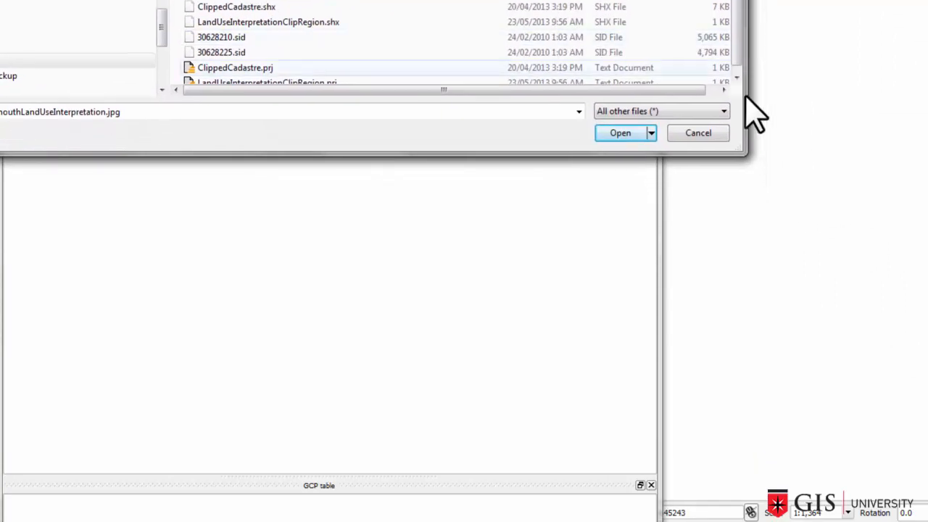
{"action": "left_click", "coordinate": [660, 110]}
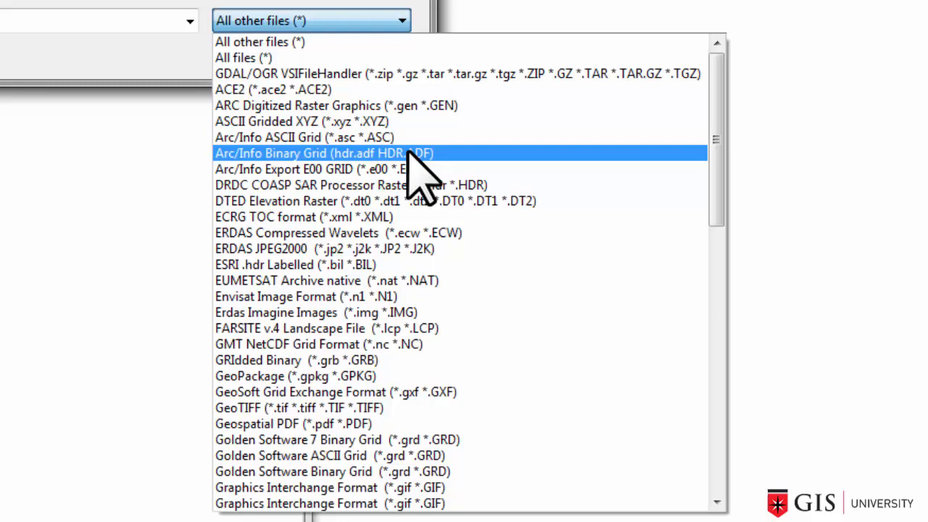
{"action": "scroll", "scroll_direction": "down", "scroll_amount": 3}
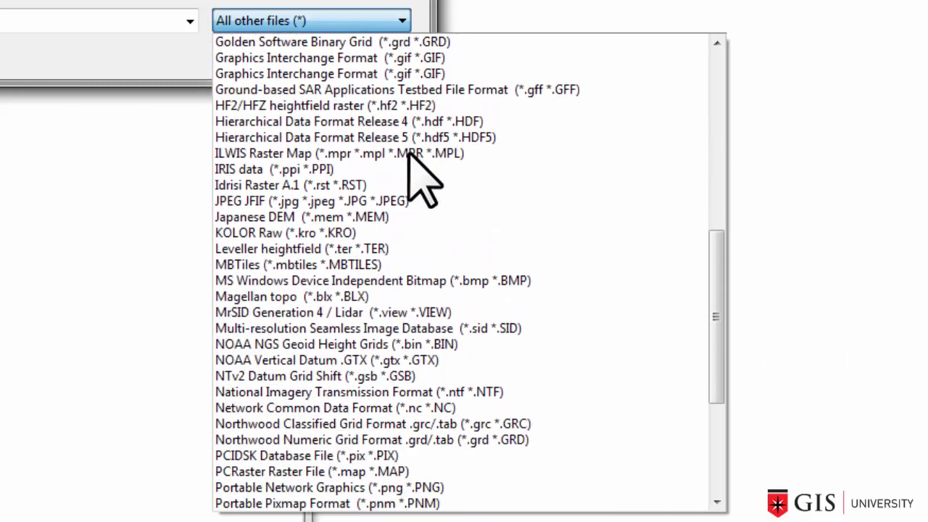
{"action": "scroll", "scroll_direction": "down", "scroll_amount": 3}
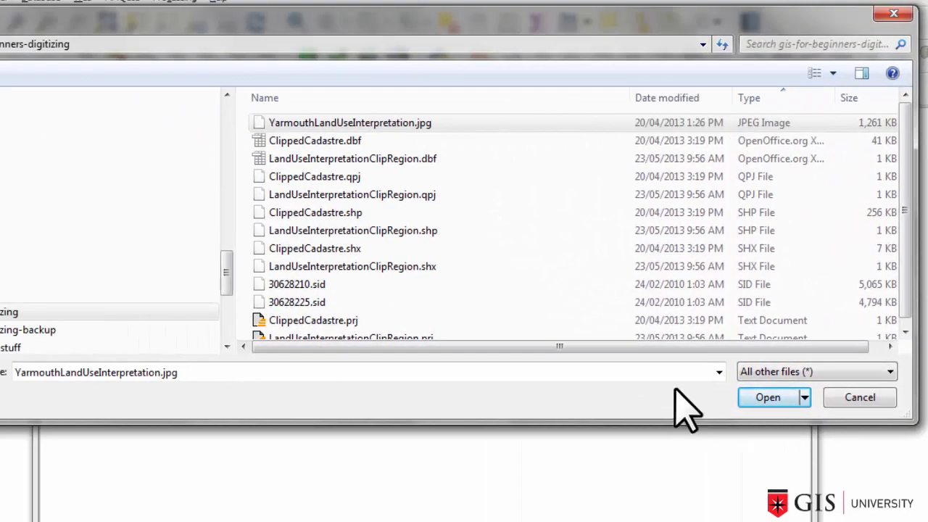
{"action": "mouse_move", "coordinate": [736, 398]}
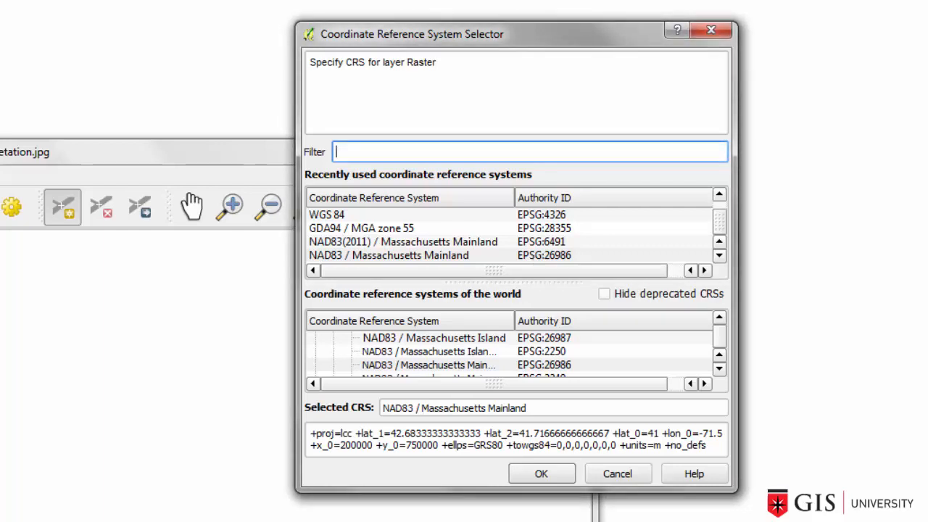
{"action": "mouse_move", "coordinate": [424, 152]}
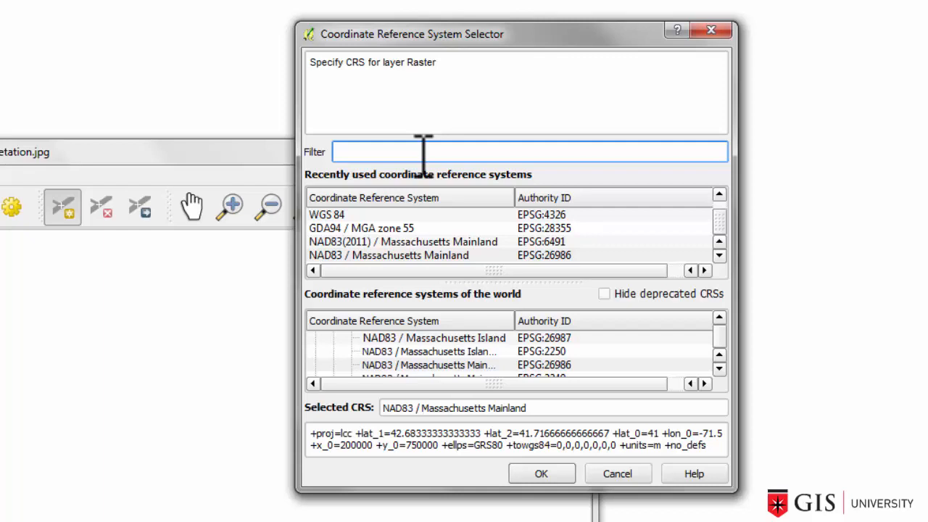
Filter coordinate systems by 'mas' and pick NAD83 / Massachusetts Mainland (EPSG:26986)
{"action": "type", "text": "m"}
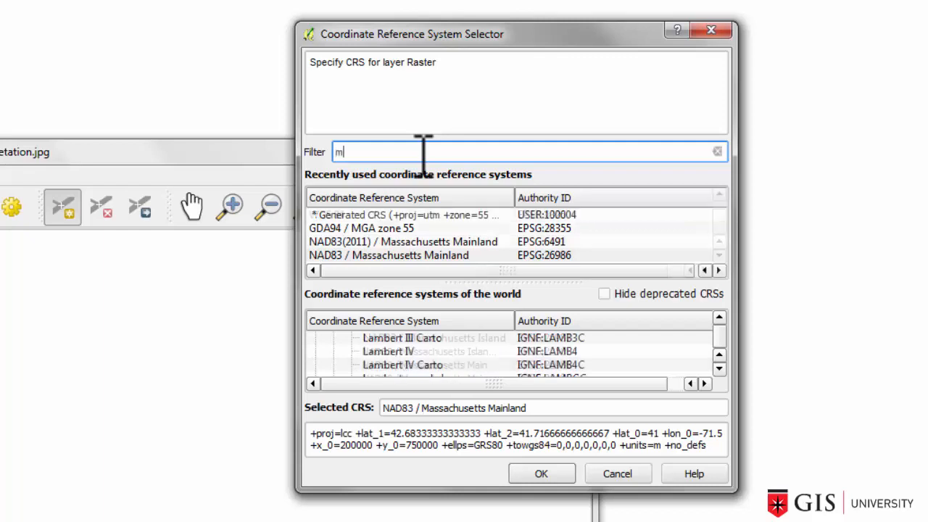
{"action": "type", "text": "as"}
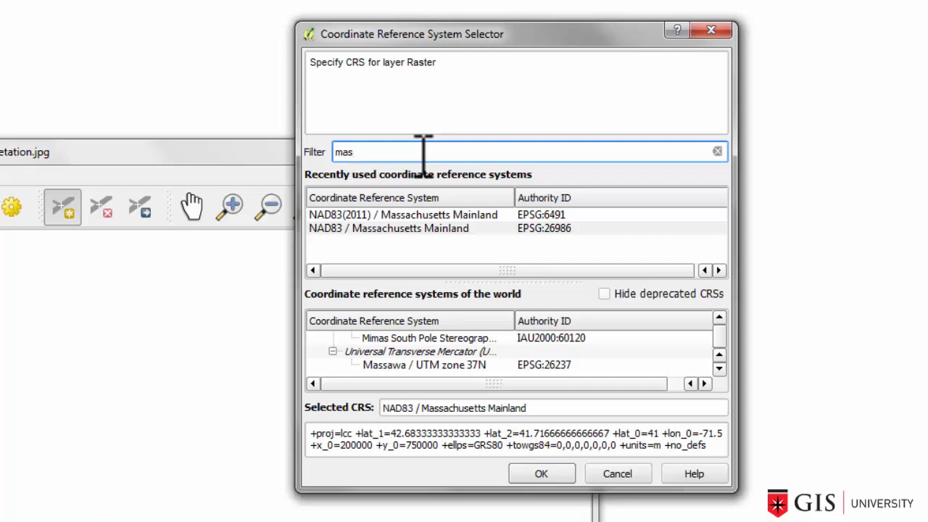
{"action": "mouse_move", "coordinate": [575, 254]}
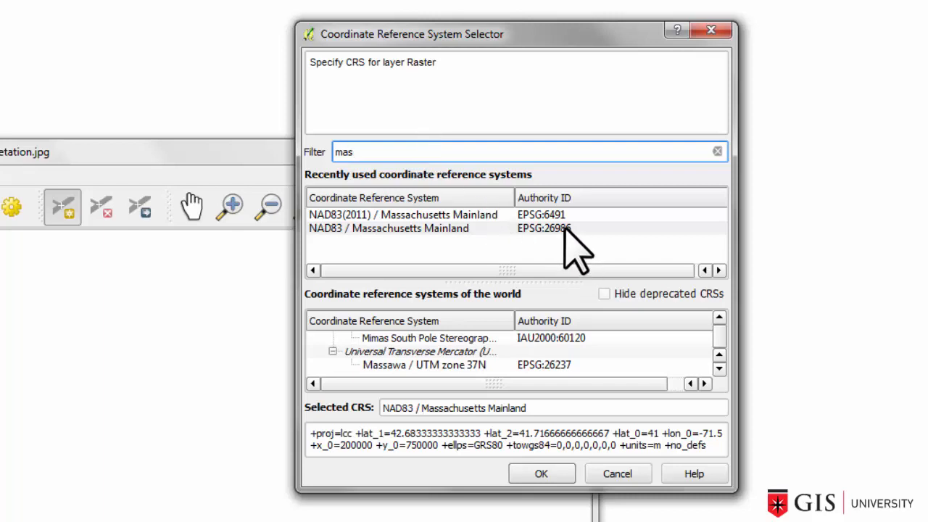
{"action": "left_click", "coordinate": [388, 228]}
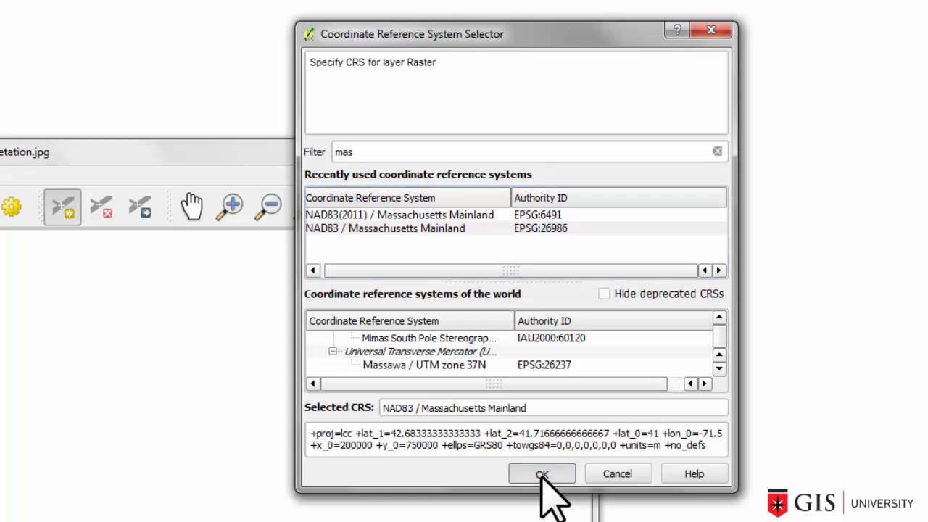
Confirm the CRS and add LandUseInterpretationClipRegion.shp as a map layer
{"action": "left_click", "coordinate": [542, 473]}
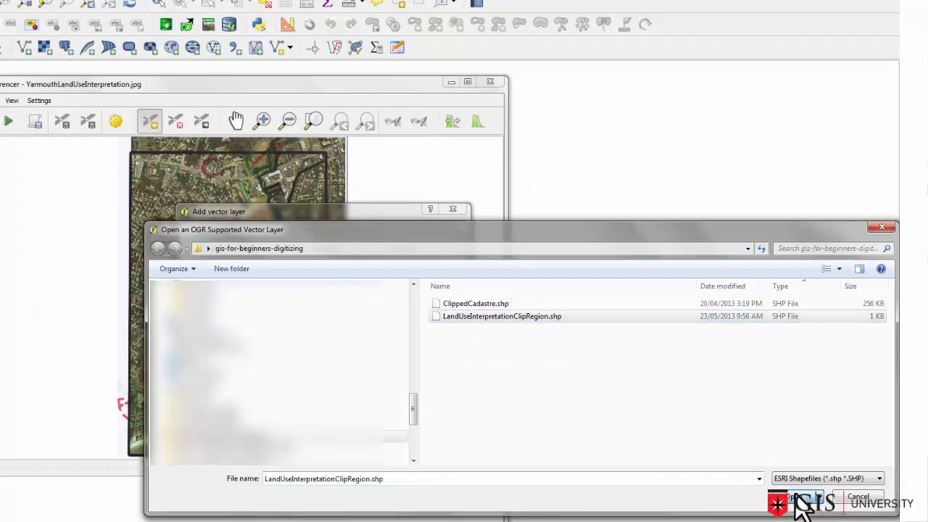
{"action": "left_click", "coordinate": [793, 496]}
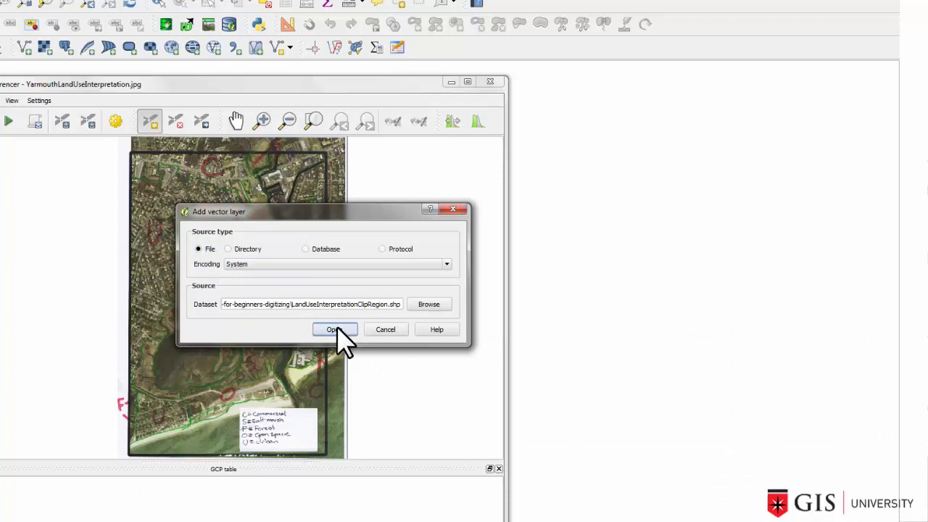
{"action": "left_click", "coordinate": [332, 329]}
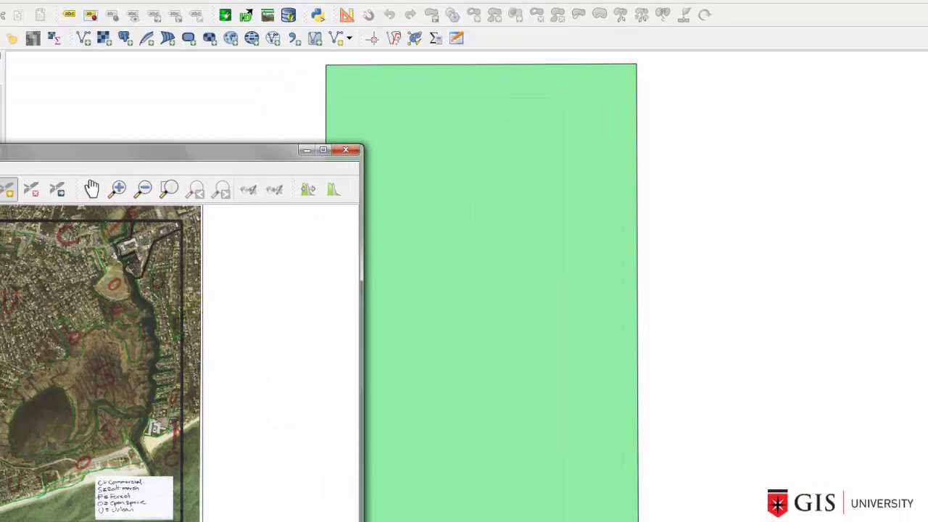
Style the clip region layer with a No Brush fill and a pink border
{"action": "right_click", "coordinate": [65, 60]}
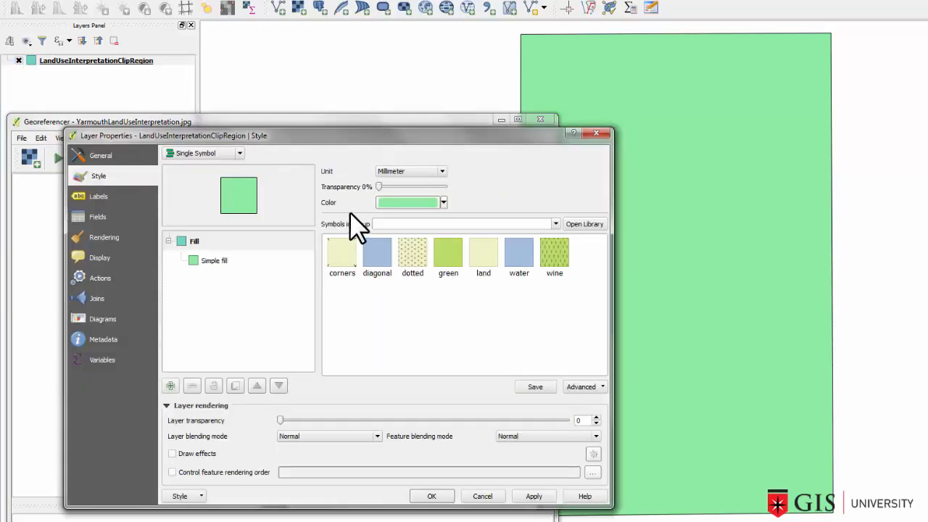
{"action": "left_click", "coordinate": [214, 260]}
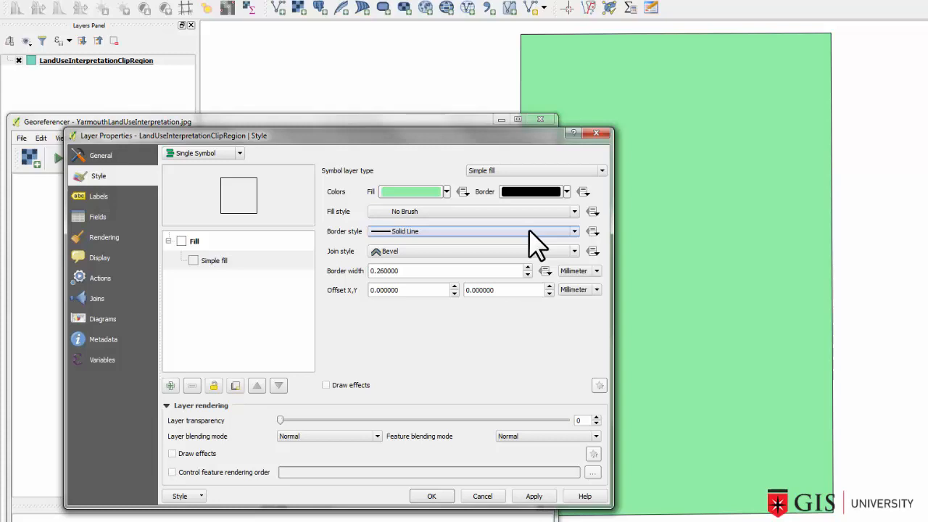
{"action": "left_click", "coordinate": [567, 191]}
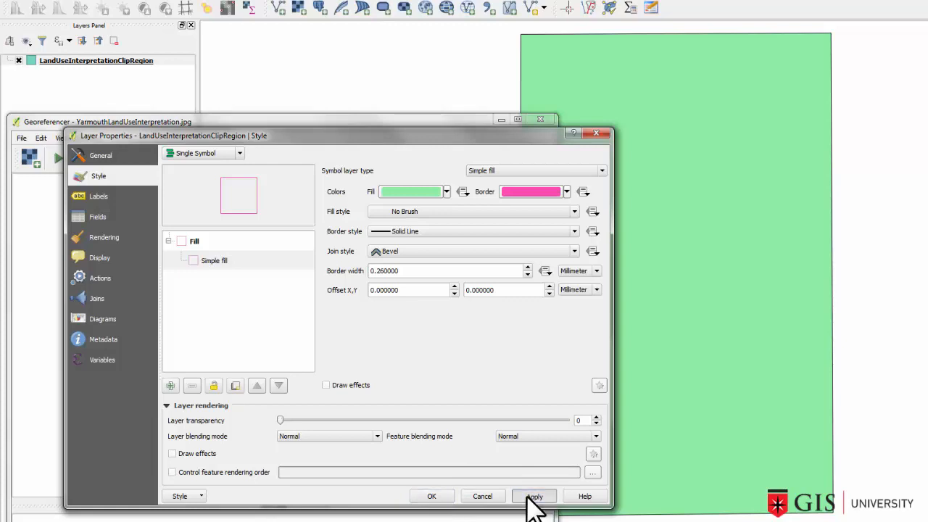
{"action": "left_click", "coordinate": [534, 496]}
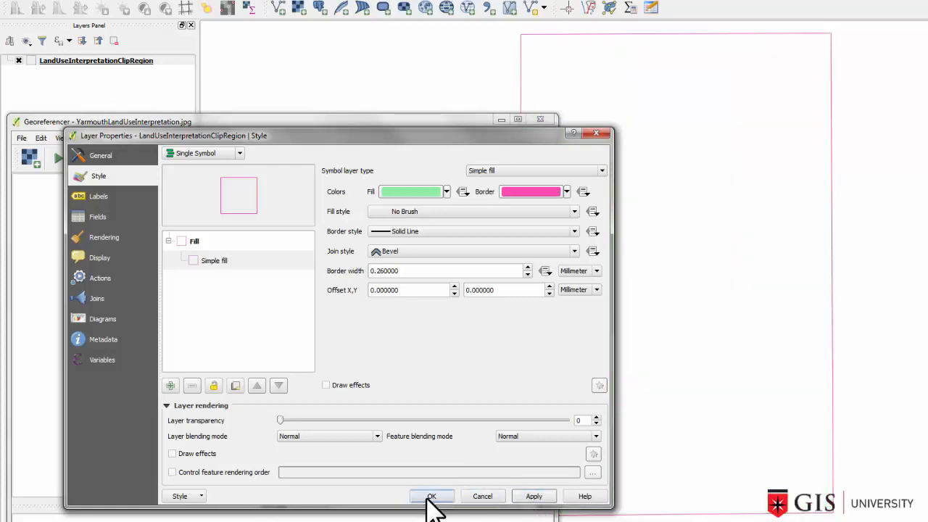
{"action": "left_click", "coordinate": [432, 496]}
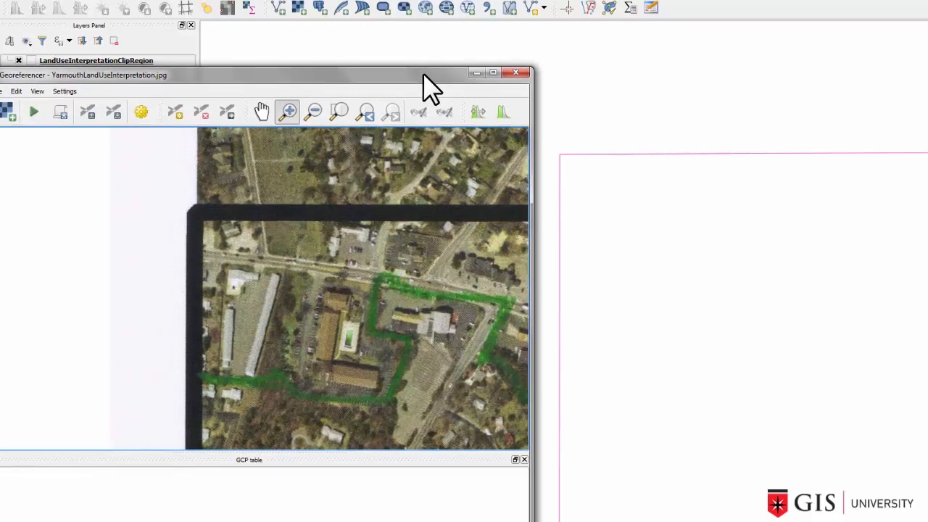
{"action": "mouse_move", "coordinate": [124, 152]}
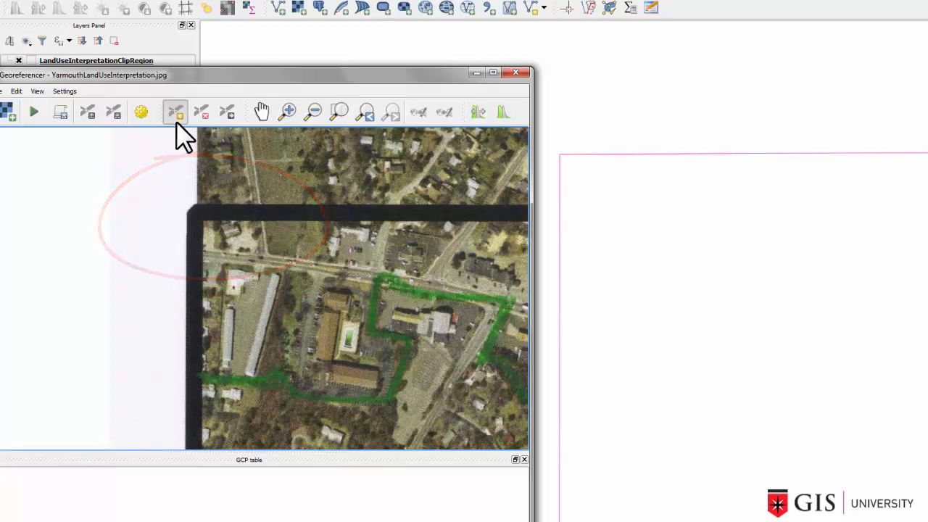
Place a control point on the top-left frame corner, mapped to 305484, 823041
{"action": "left_click", "coordinate": [175, 111]}
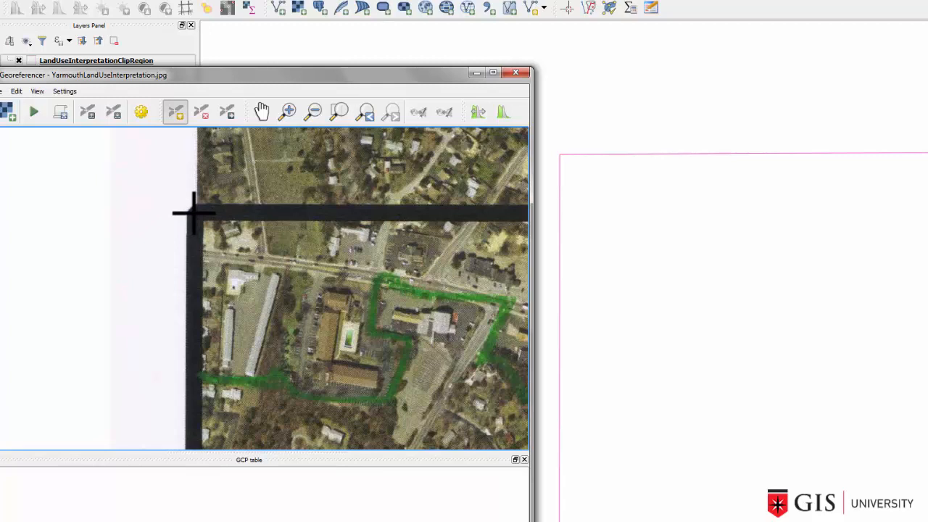
{"action": "left_click", "coordinate": [194, 213]}
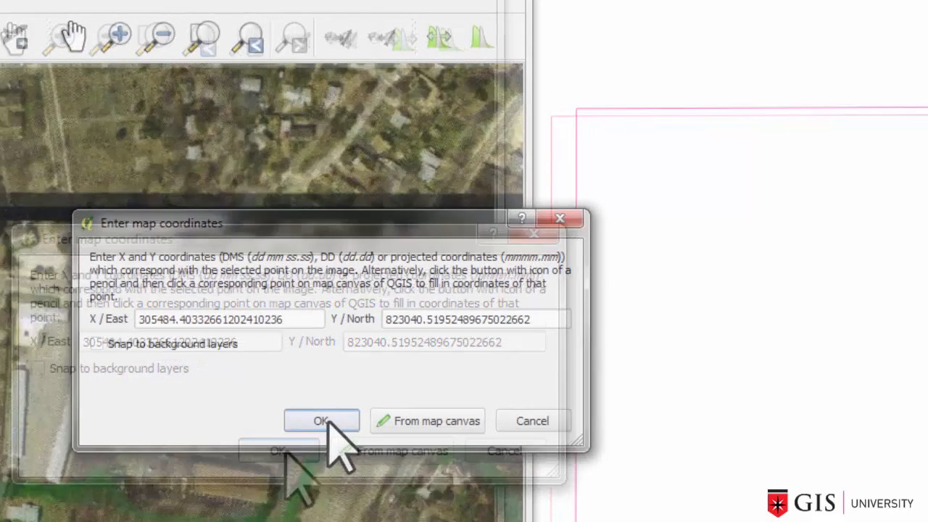
{"action": "left_click", "coordinate": [321, 421]}
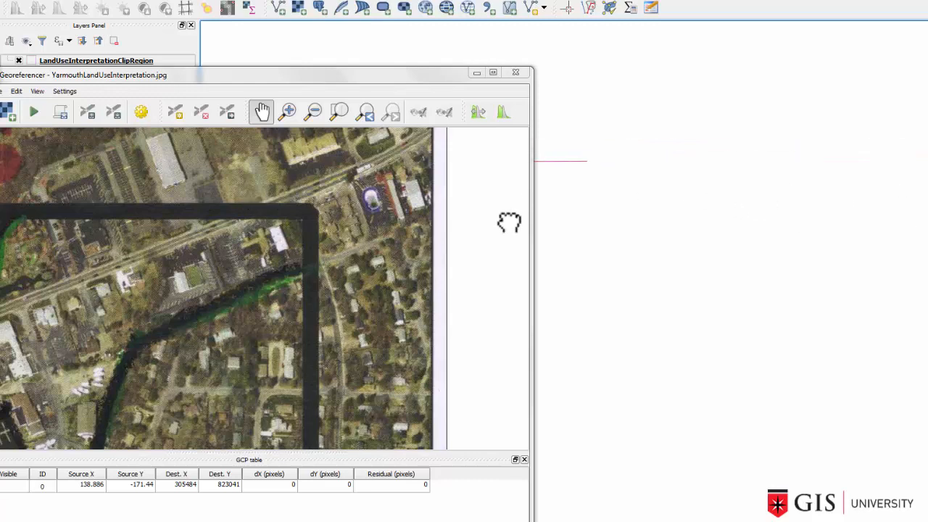
{"action": "mouse_move", "coordinate": [334, 160]}
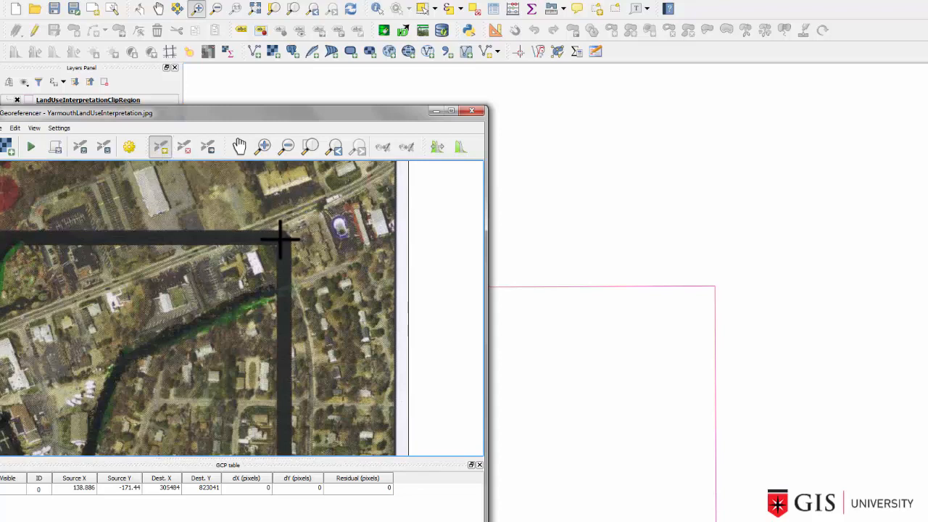
Place a control point on the top-right frame corner, mapped to 306806, 823046
{"action": "left_click", "coordinate": [279, 239]}
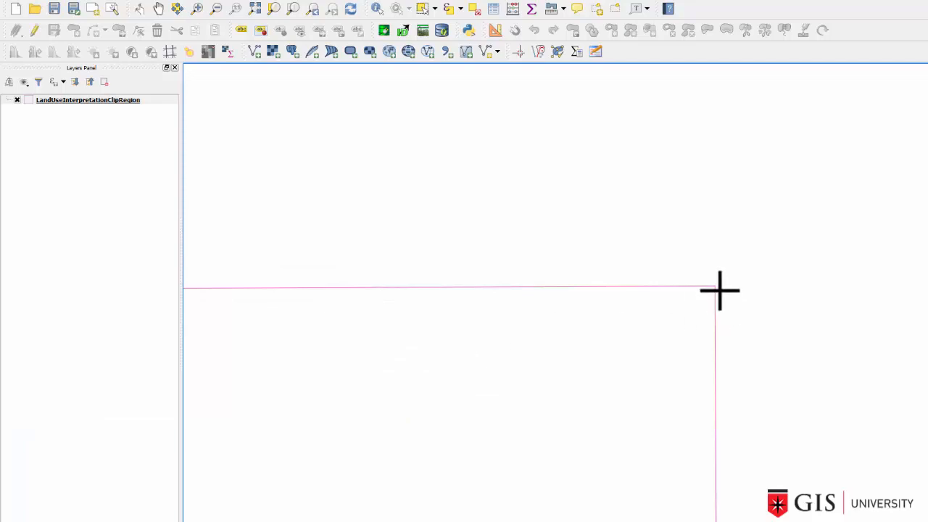
{"action": "mouse_move", "coordinate": [714, 289]}
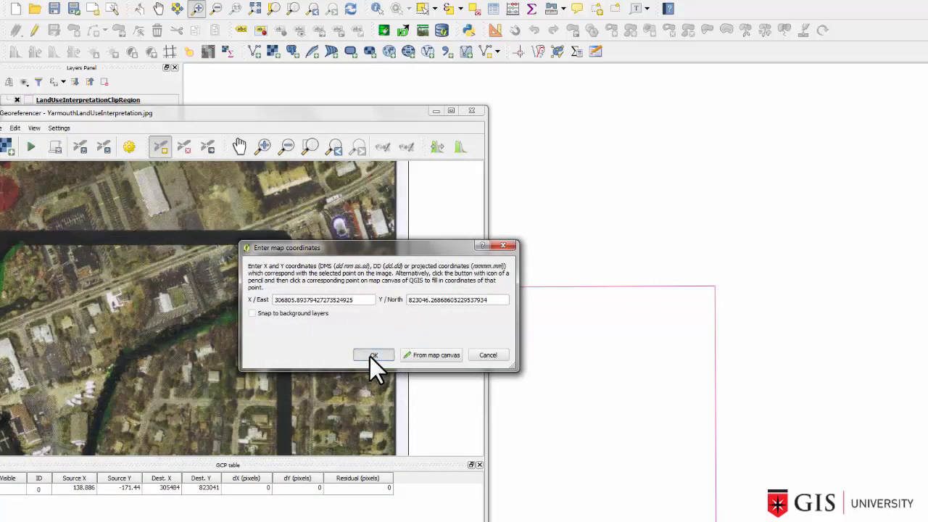
{"action": "left_click", "coordinate": [373, 354]}
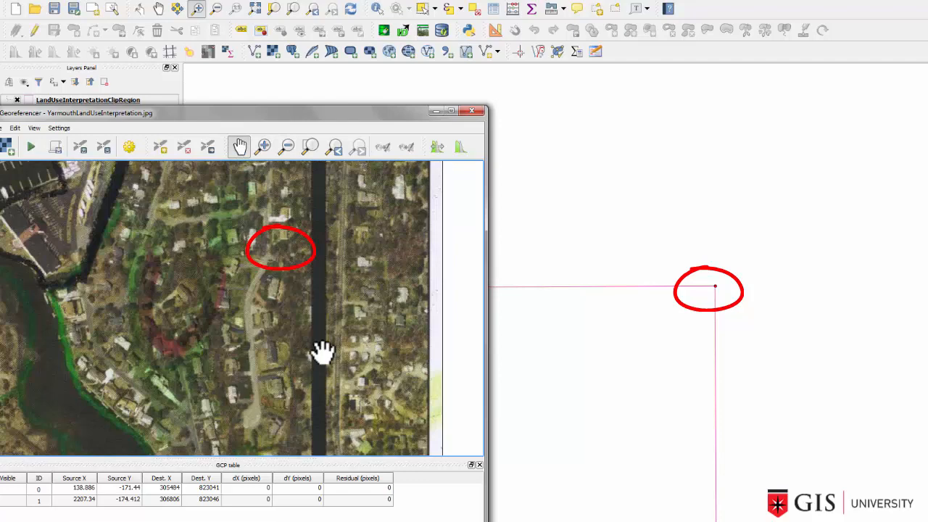
Add a bottom-right corner control point from the map canvas (306815, 821004)
{"action": "left_click_drag", "start_coordinate": [323, 352], "coordinate": [283, 403]}
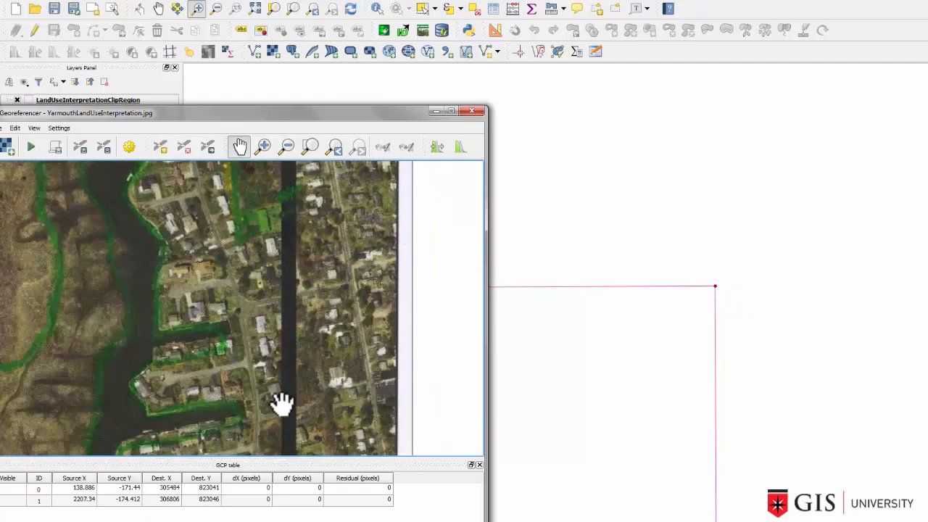
{"action": "left_click_drag", "start_coordinate": [282, 405], "coordinate": [310, 395]}
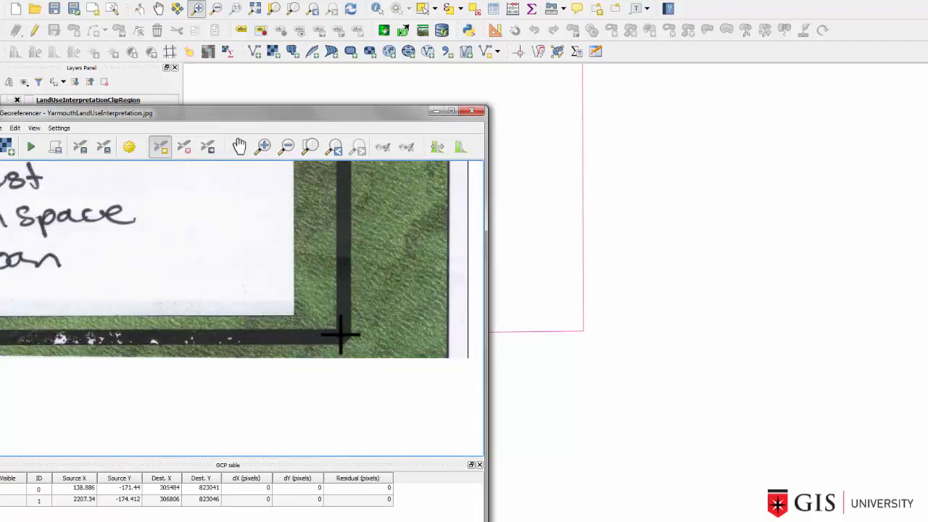
{"action": "left_click", "coordinate": [341, 336]}
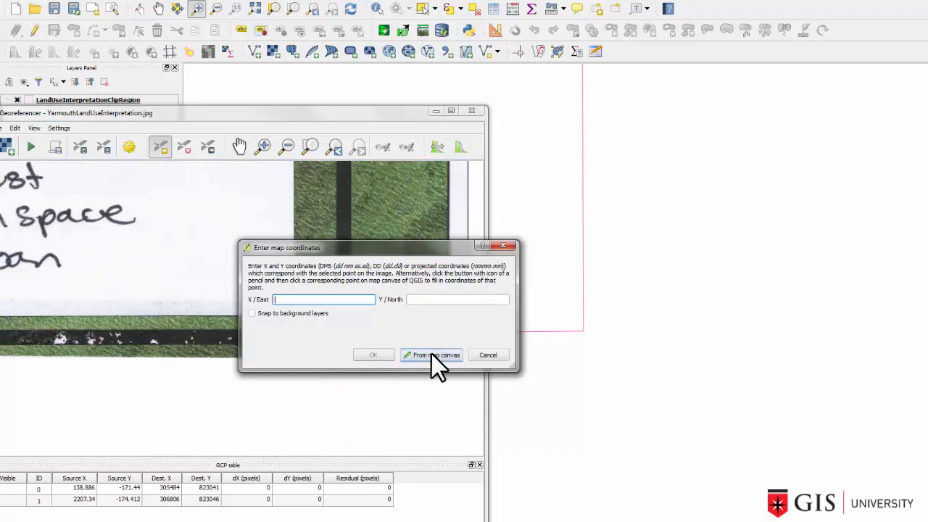
{"action": "left_click", "coordinate": [431, 354]}
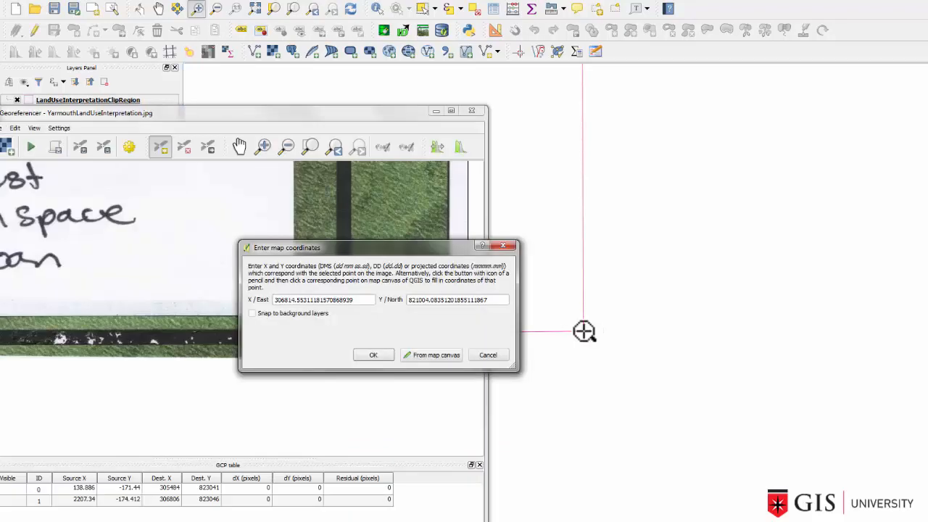
{"action": "left_click", "coordinate": [373, 354]}
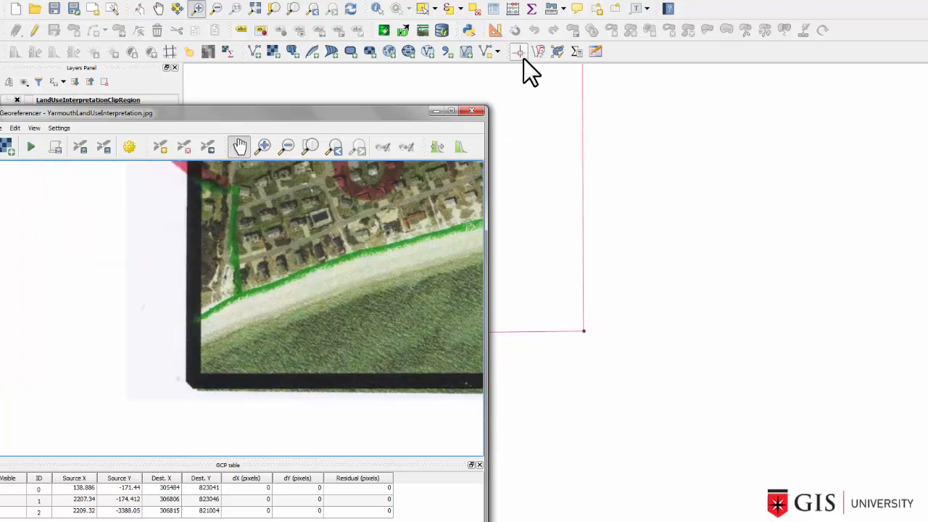
{"action": "mouse_move", "coordinate": [293, 18]}
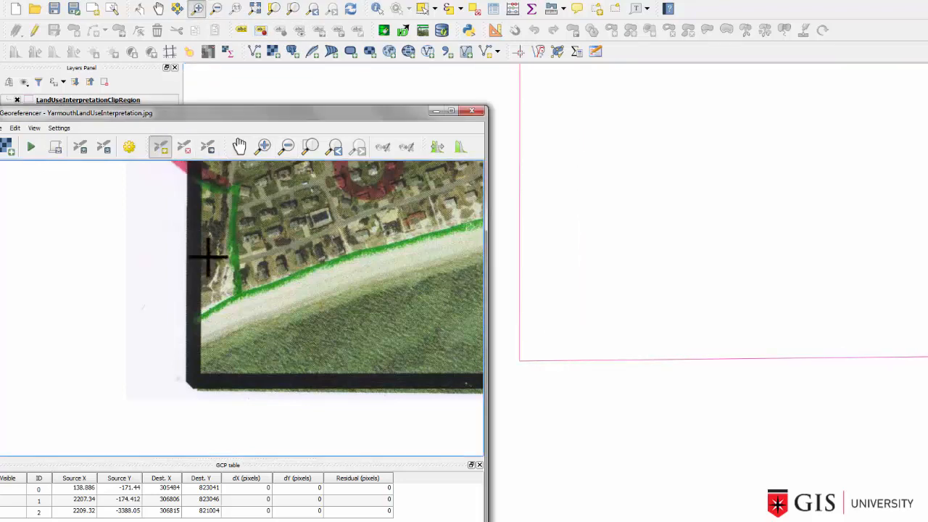
Add a bottom-left corner control point from the map canvas (305481, 820989)
{"action": "left_click", "coordinate": [209, 257]}
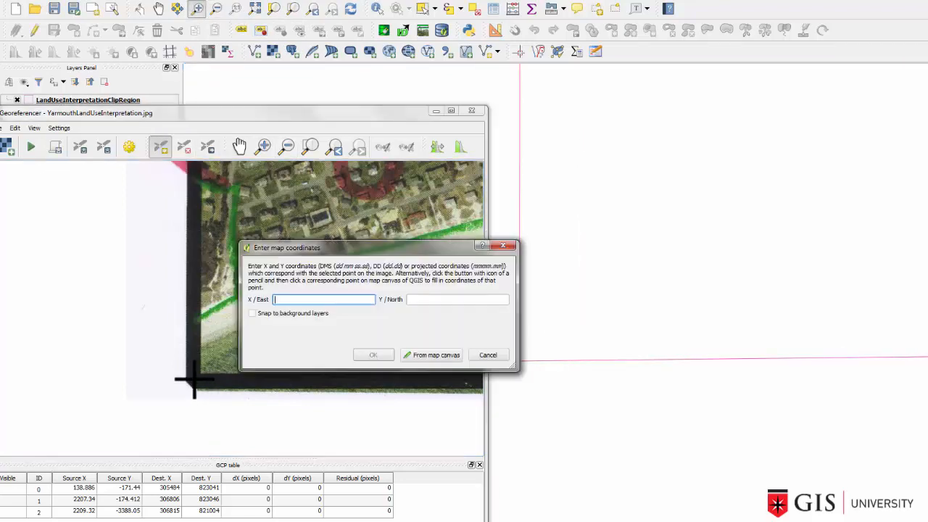
{"action": "left_click", "coordinate": [430, 354]}
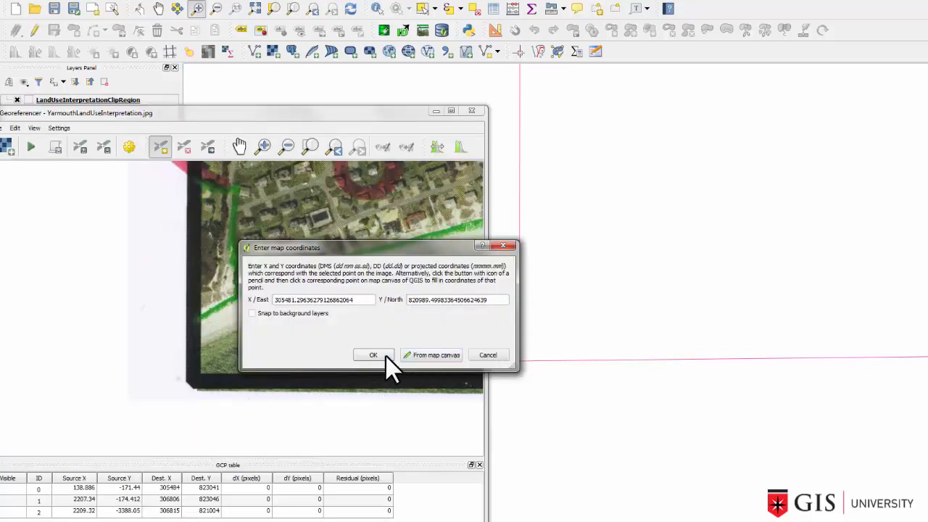
{"action": "left_click", "coordinate": [373, 354]}
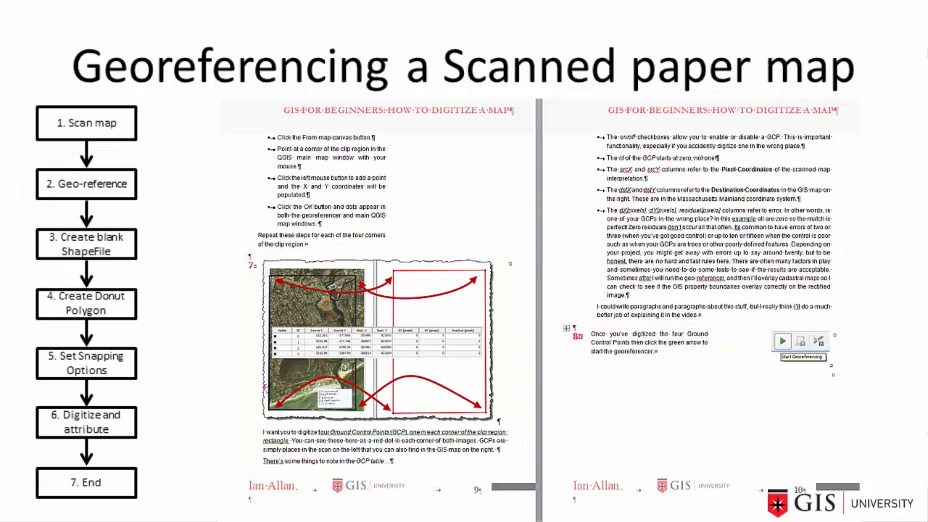
{"action": "left_click", "coordinate": [782, 341]}
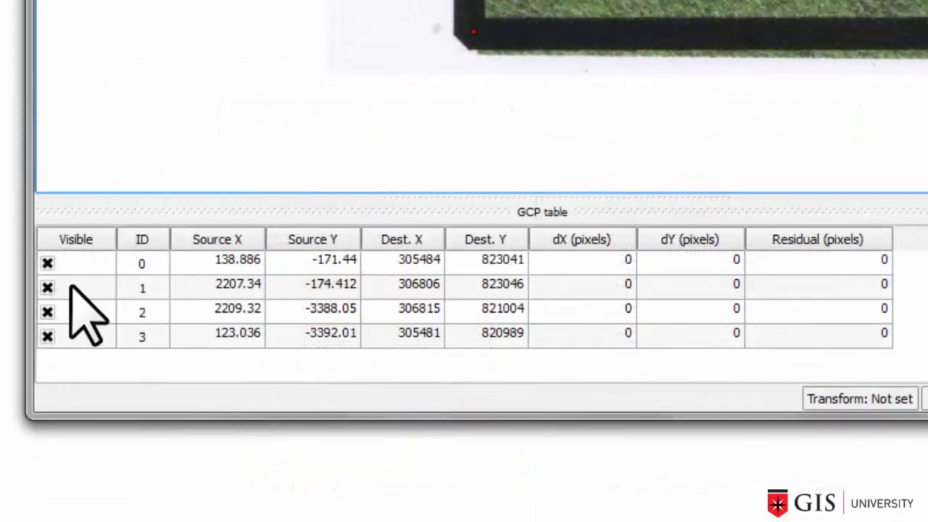
{"action": "left_click", "coordinate": [47, 262]}
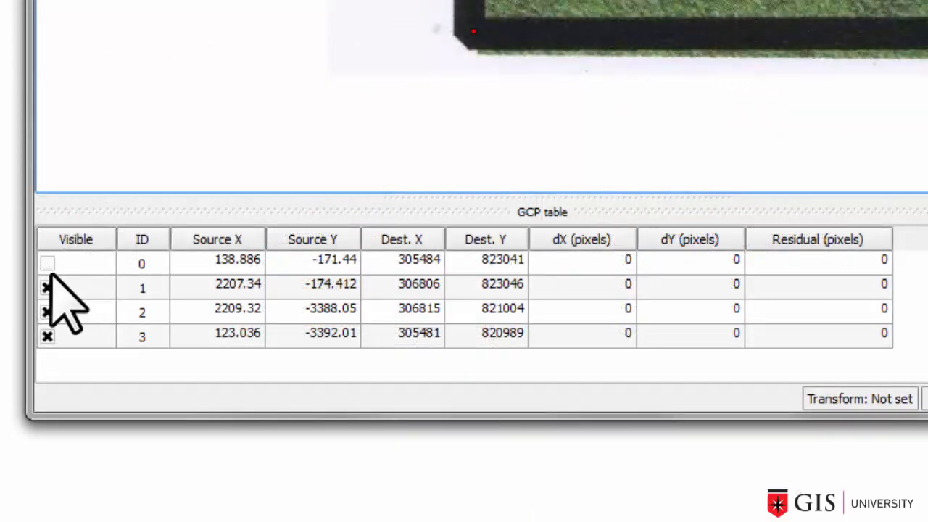
{"action": "left_click", "coordinate": [47, 263]}
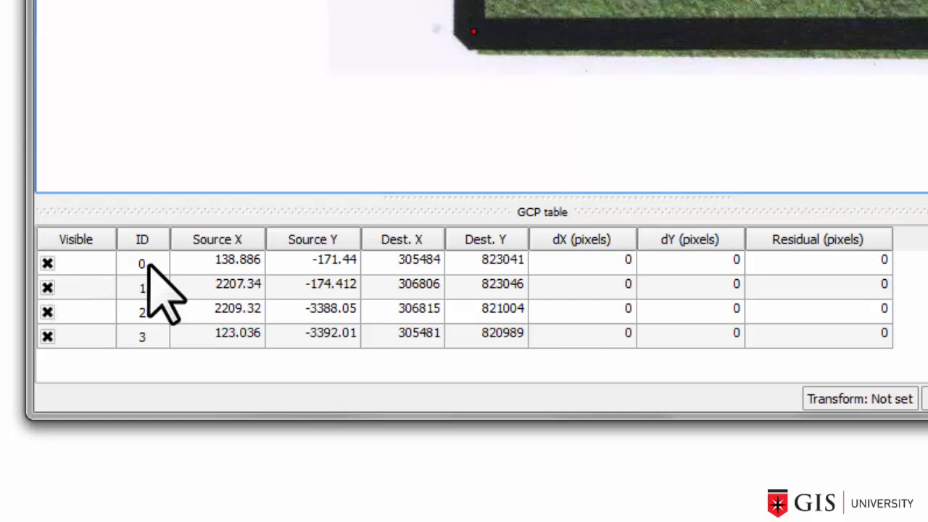
{"action": "mouse_move", "coordinate": [170, 301]}
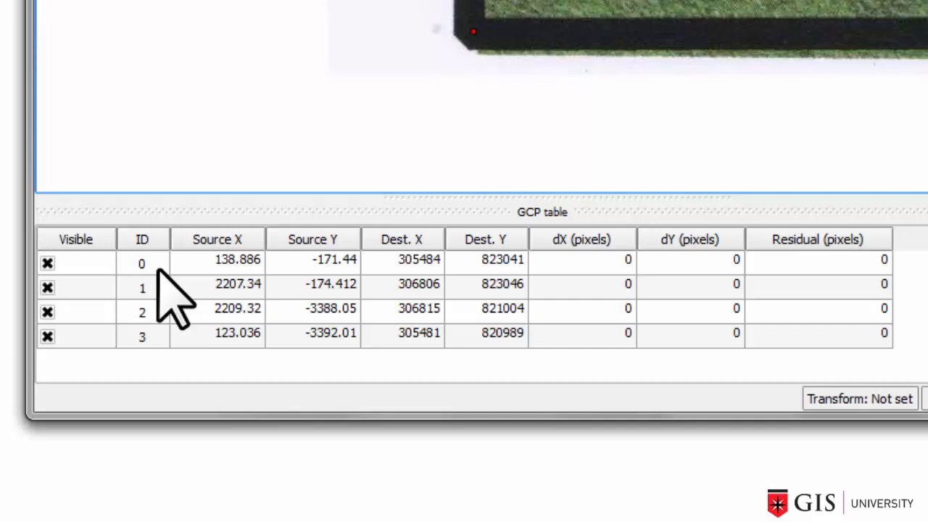
{"action": "mouse_move", "coordinate": [258, 272]}
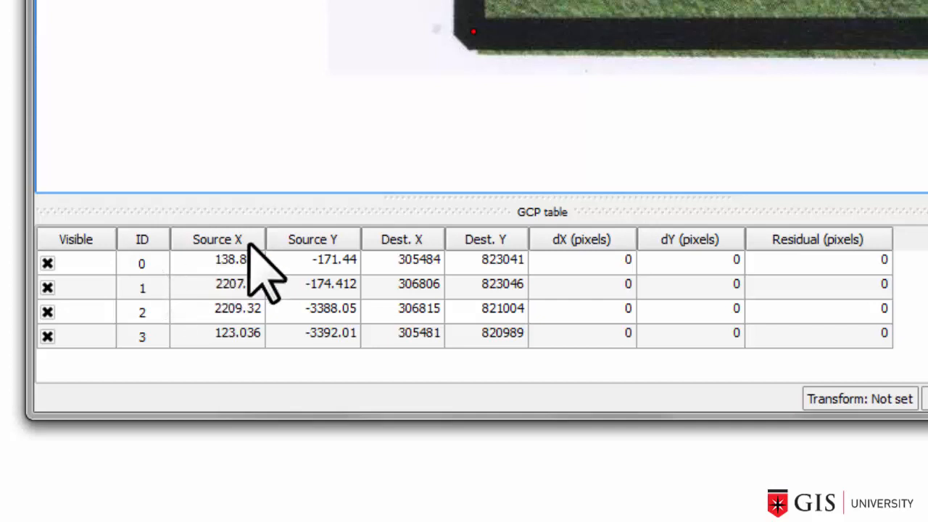
{"action": "mouse_move", "coordinate": [384, 275]}
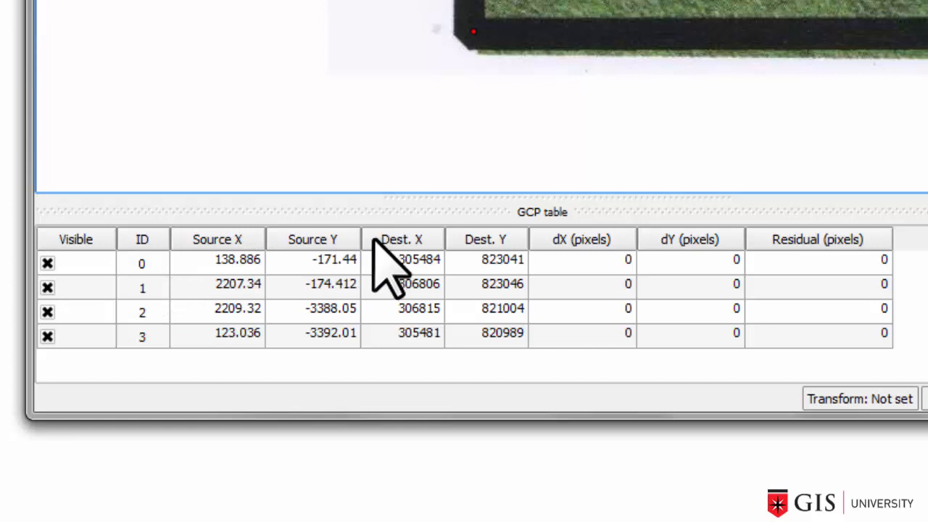
{"action": "mouse_move", "coordinate": [355, 271]}
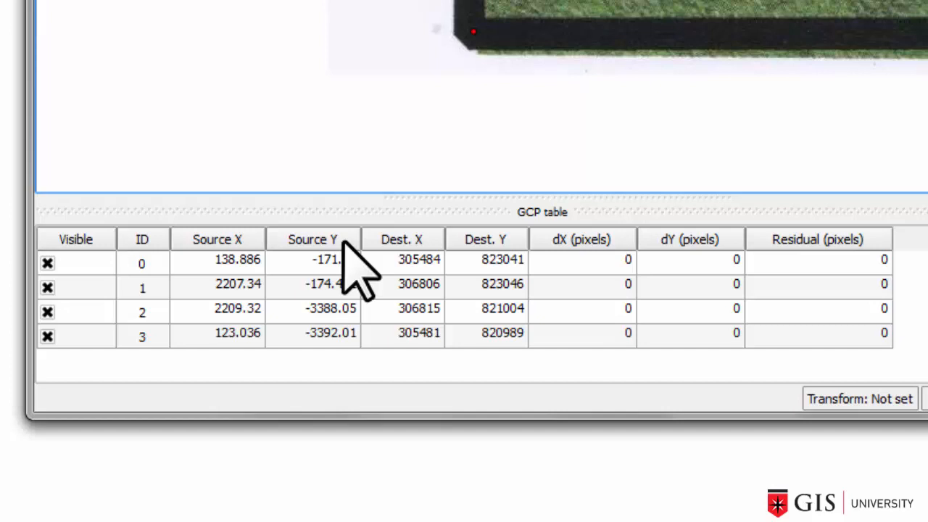
{"action": "mouse_move", "coordinate": [406, 268]}
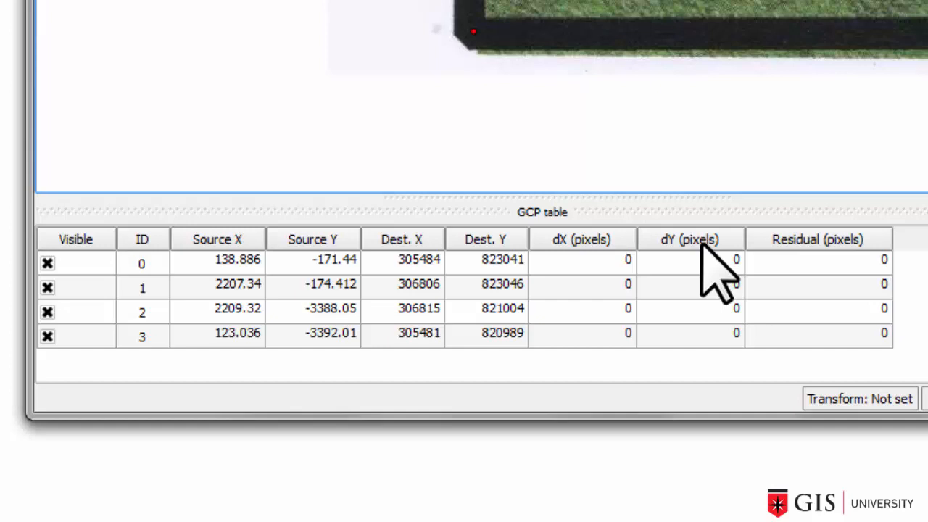
{"action": "mouse_move", "coordinate": [739, 275]}
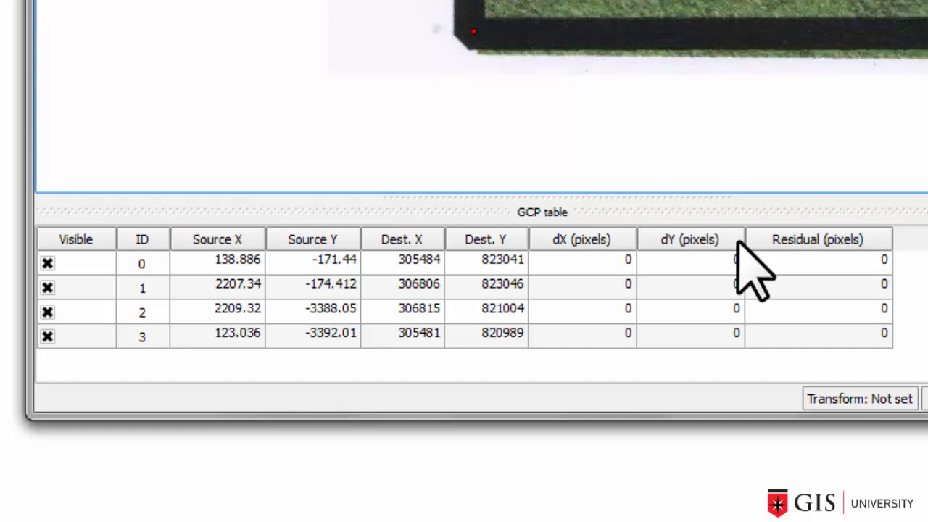
{"action": "mouse_move", "coordinate": [837, 279]}
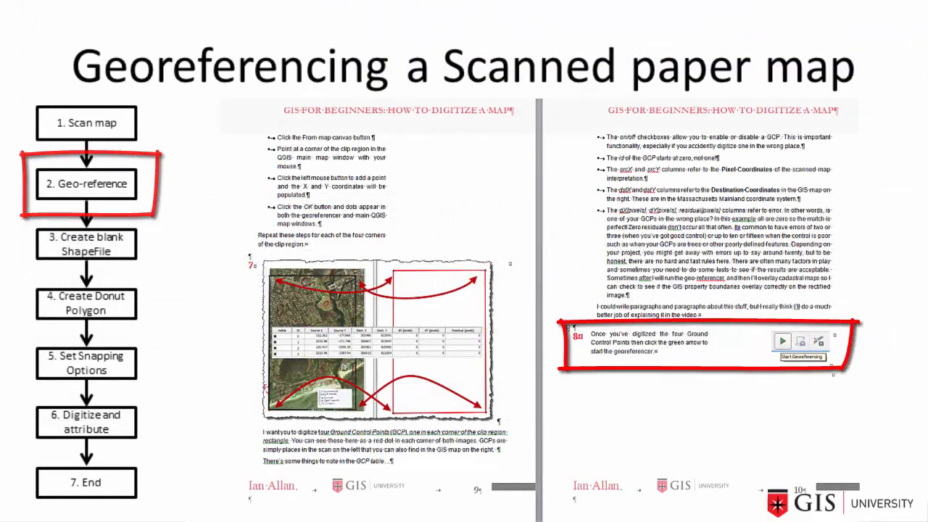
Start georeferencing and dismiss the missing transformation type notice to reach Transformation settings
{"action": "left_click", "coordinate": [196, 49]}
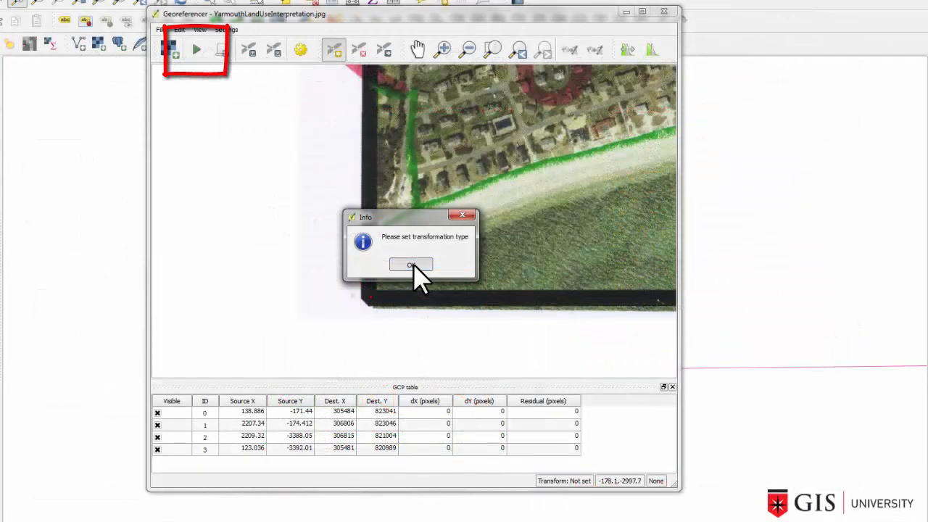
{"action": "left_click", "coordinate": [411, 263]}
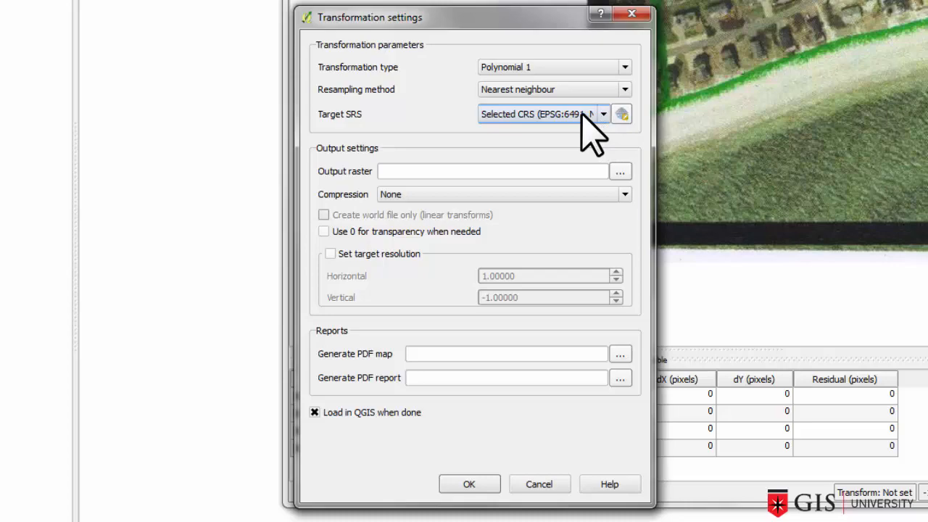
Pick NAD83 / Massachusetts Mainland (EPSG:26986) from recently used CRSs as the target SRS
{"action": "left_click", "coordinate": [620, 114]}
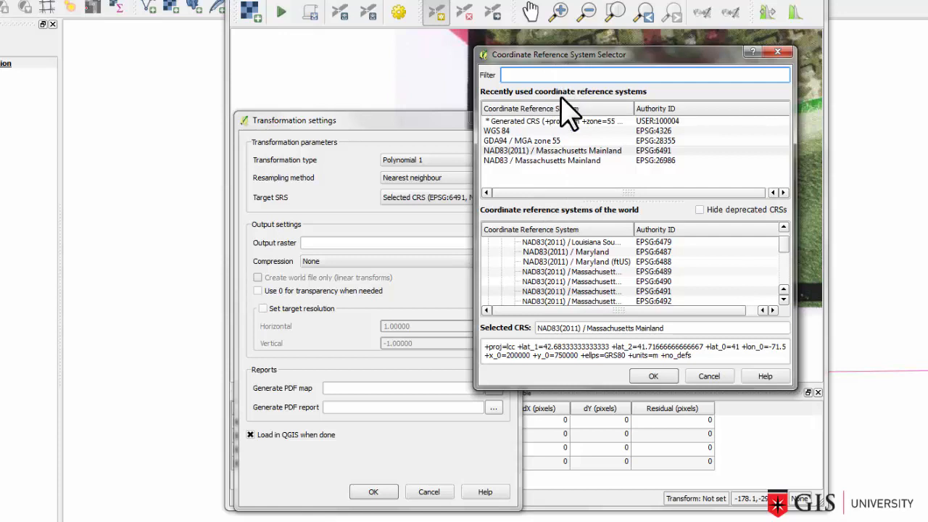
{"action": "mouse_move", "coordinate": [591, 178]}
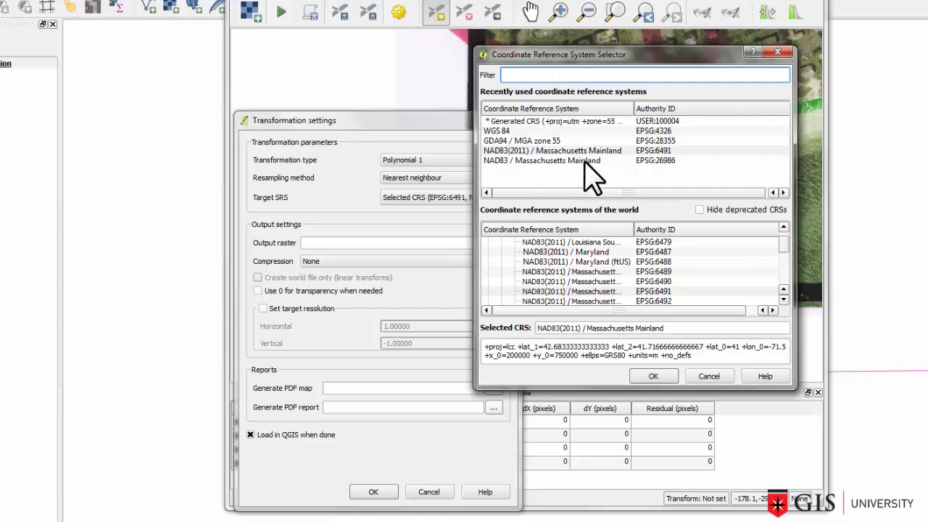
{"action": "left_click", "coordinate": [540, 161]}
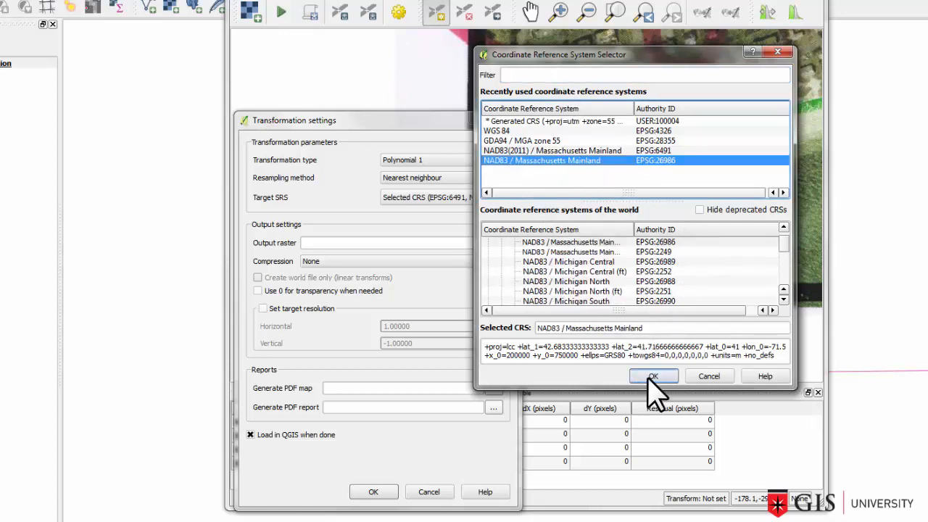
{"action": "left_click", "coordinate": [652, 376]}
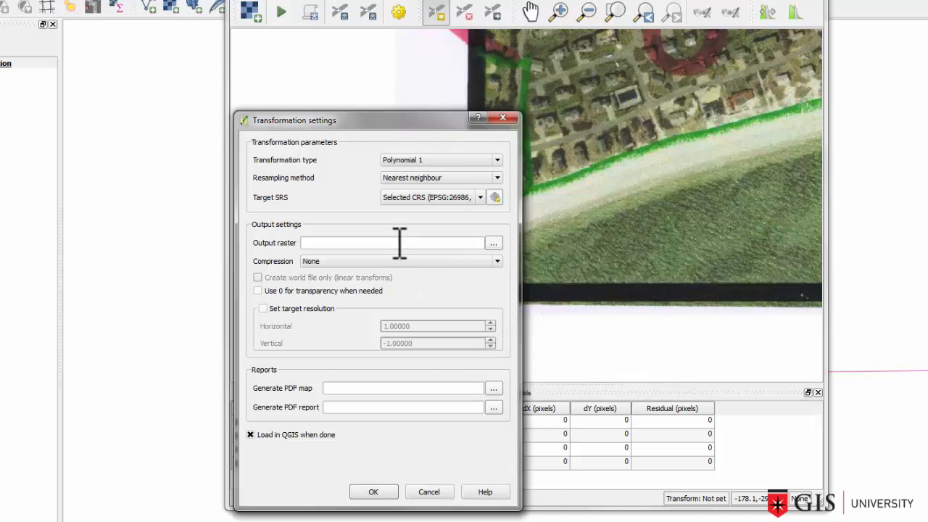
{"action": "mouse_move", "coordinate": [401, 245]}
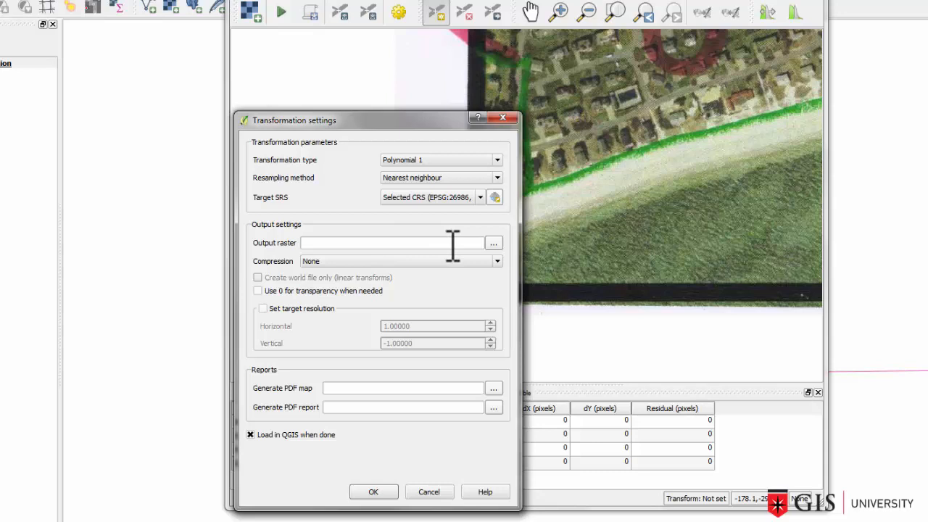
Name the output raster YarmouthLandUseInterpretation_rectified.tif and accept the transformation settings
{"action": "type", "text": "Y"}
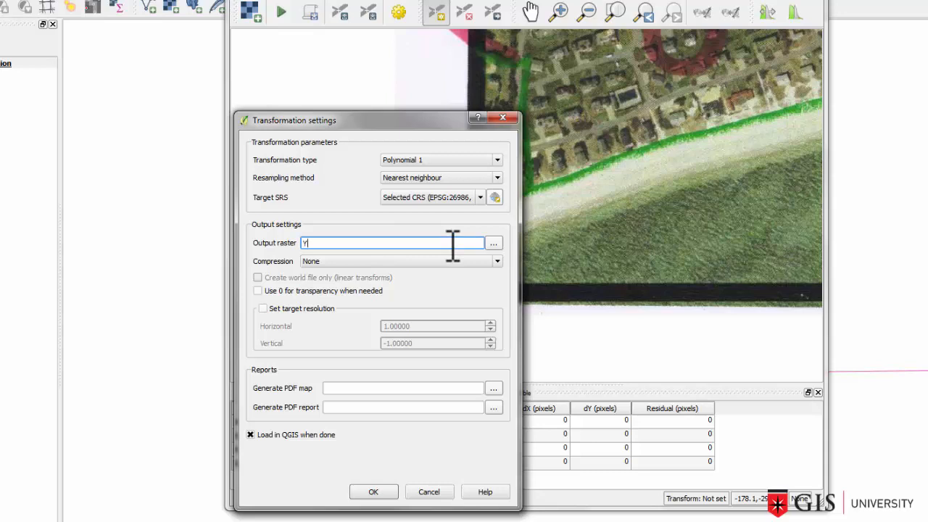
{"action": "type", "text": "armouthLandUseInterpretation"}
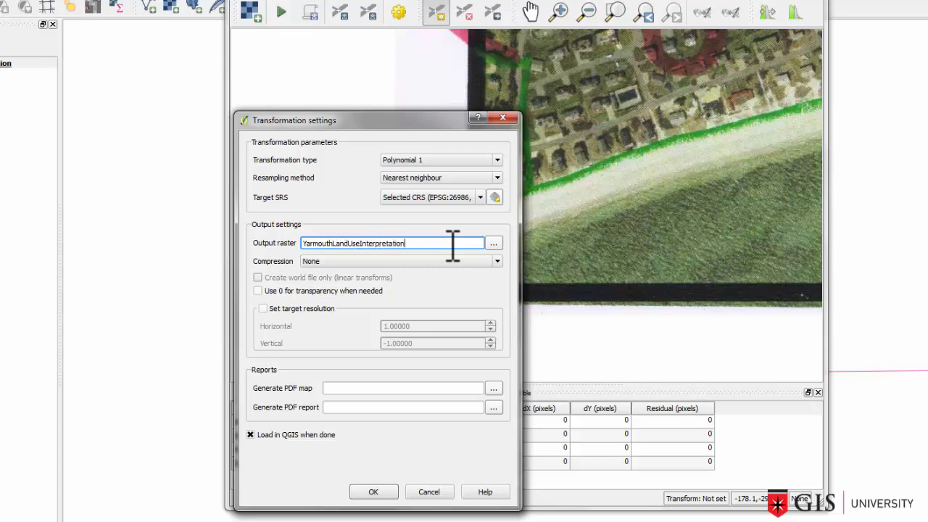
{"action": "type", "text": "_rectified"}
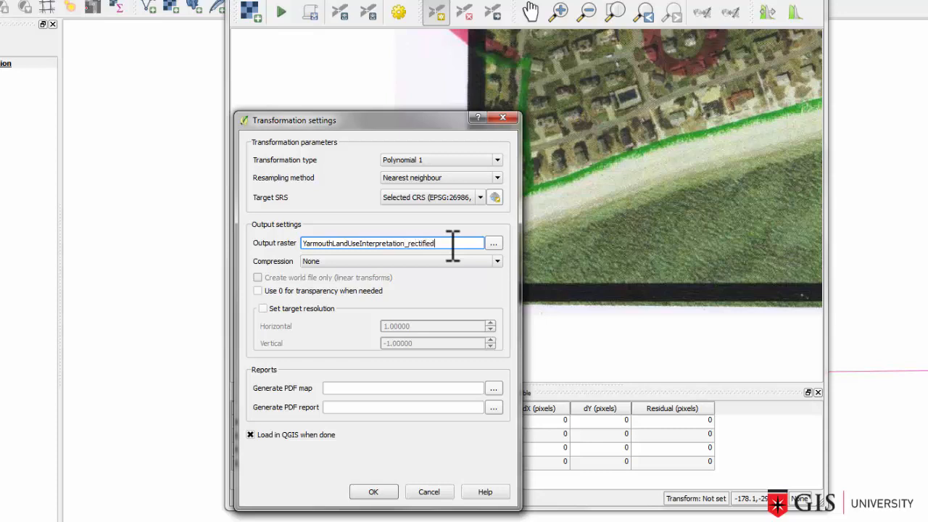
{"action": "type", "text": ".tif"}
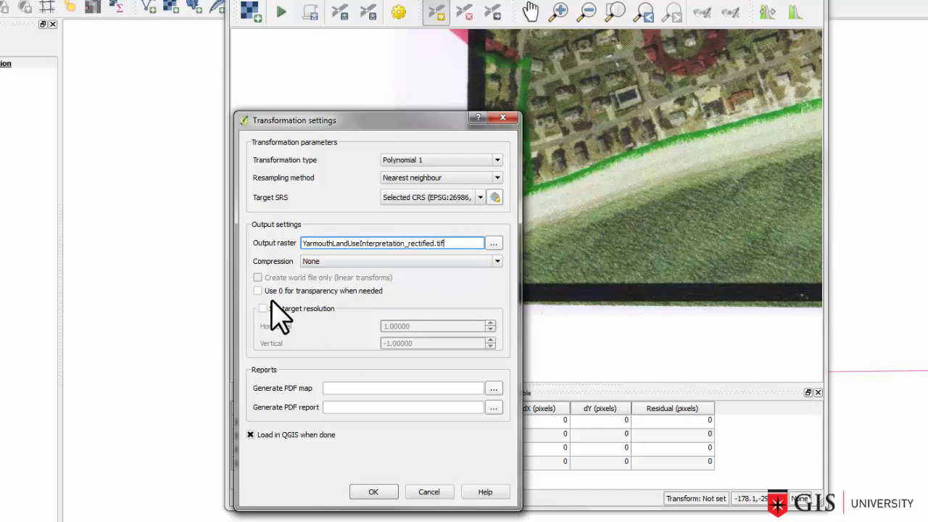
{"action": "mouse_move", "coordinate": [275, 420]}
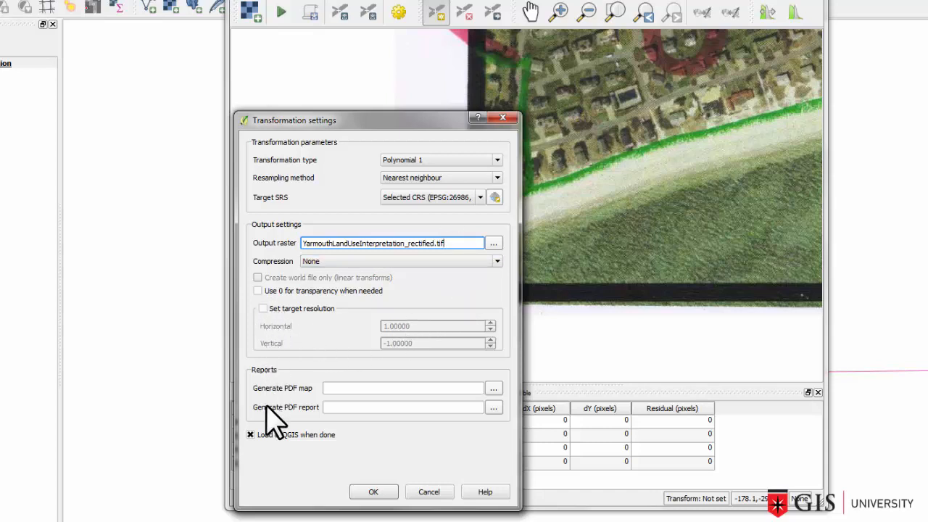
{"action": "left_click", "coordinate": [250, 435]}
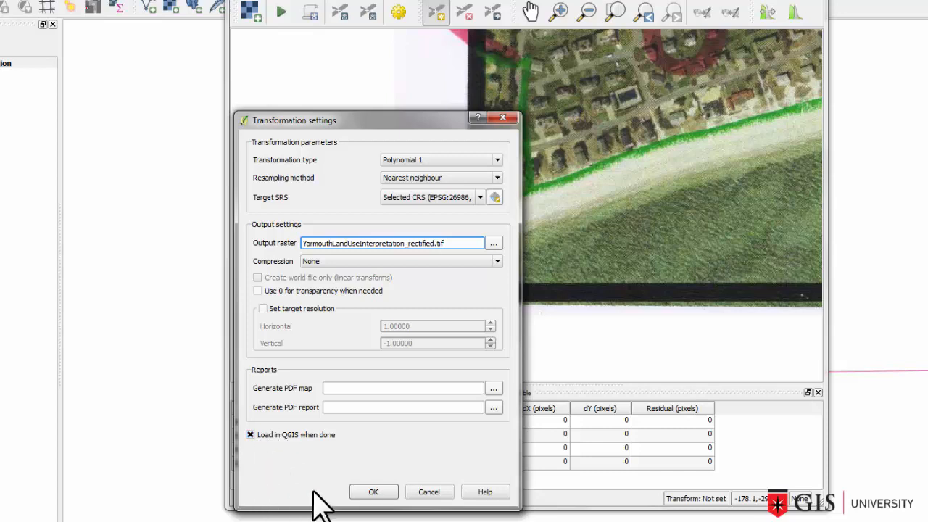
{"action": "left_click", "coordinate": [373, 492]}
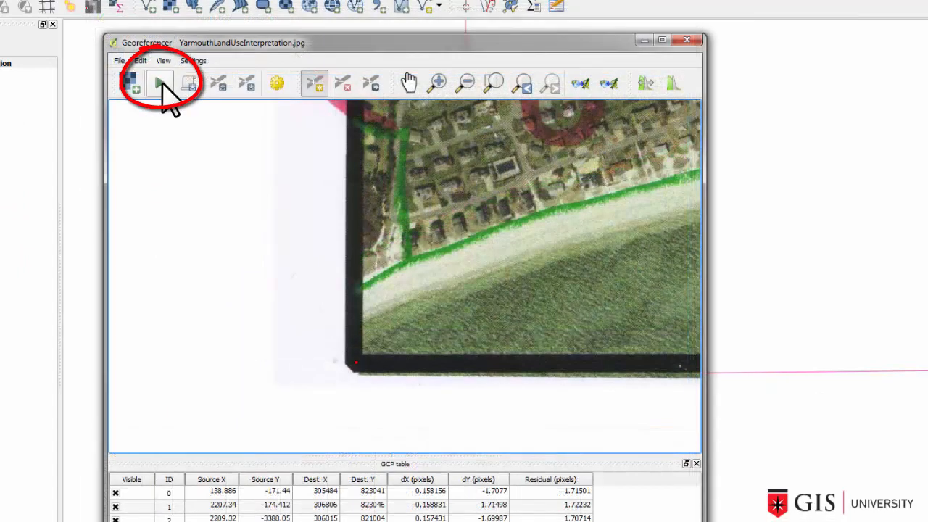
Run georeferencing to generate and load the rectified YarmouthLandUseInterpretation_rectified GeoTIFF
{"action": "left_click", "coordinate": [159, 82]}
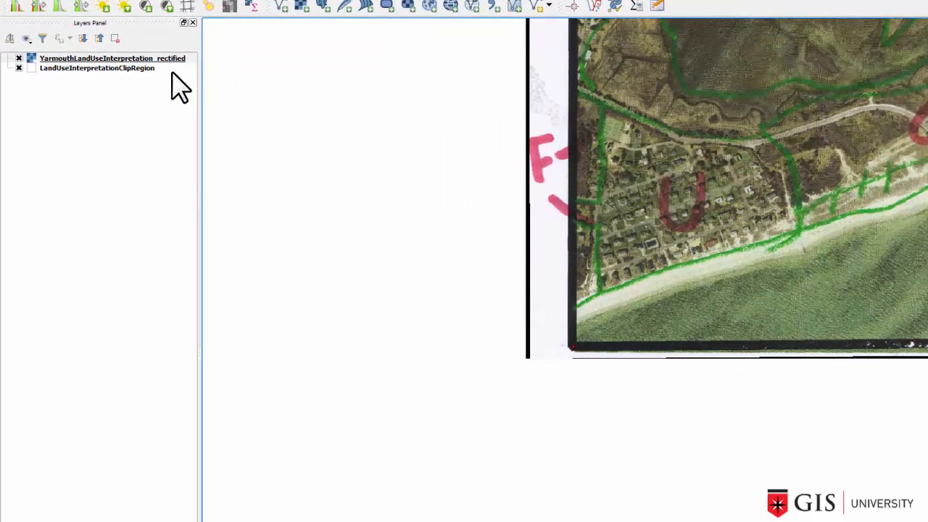
{"action": "double_click", "coordinate": [112, 58]}
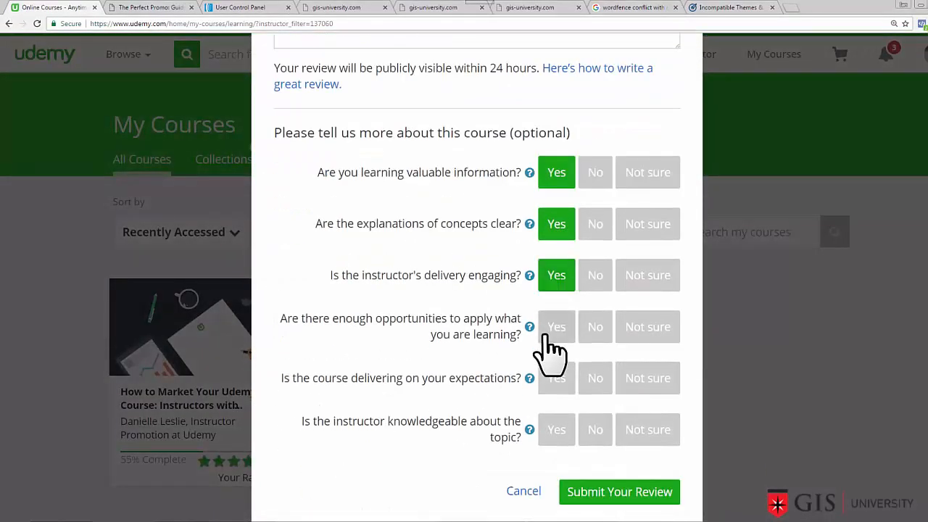
Continue the review with 'videos are well produced and easy t', then close the rating popup
{"action": "left_click", "coordinate": [556, 326]}
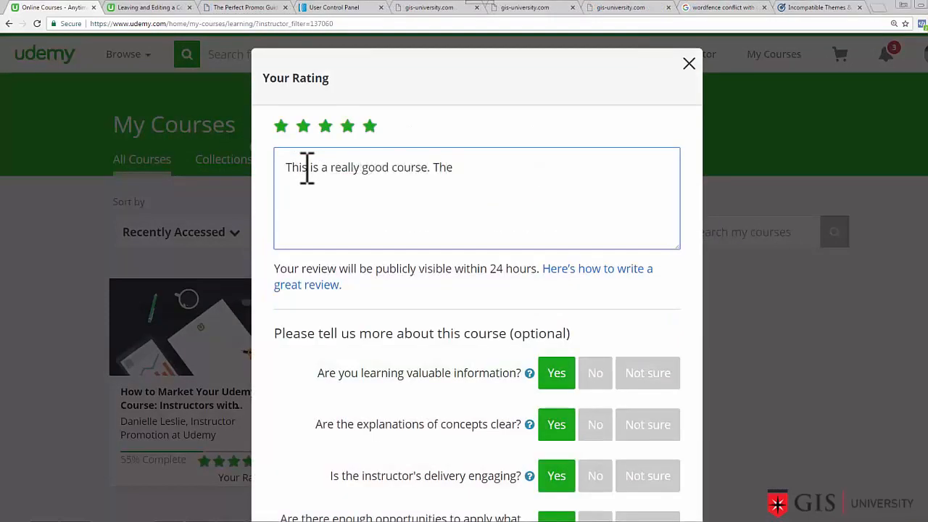
{"action": "type", "text": "videos are well produced and easy t"}
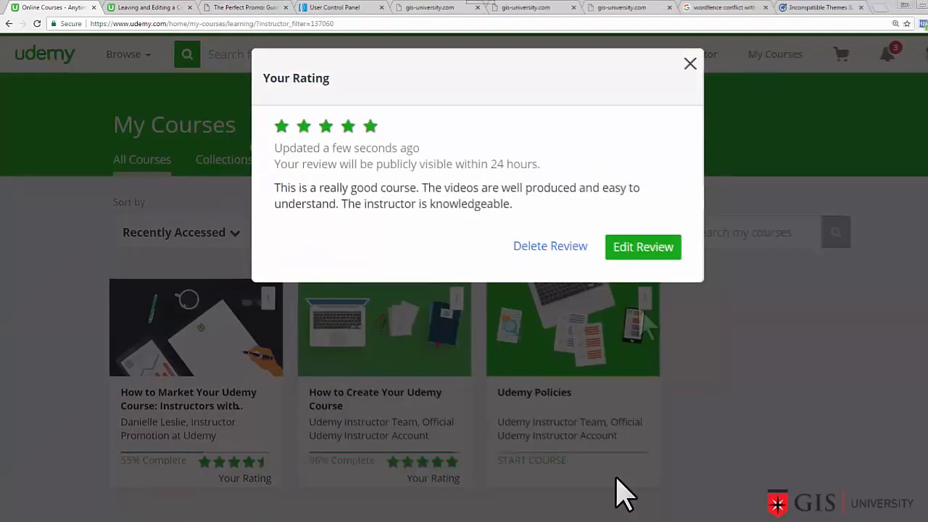
{"action": "left_click", "coordinate": [689, 64]}
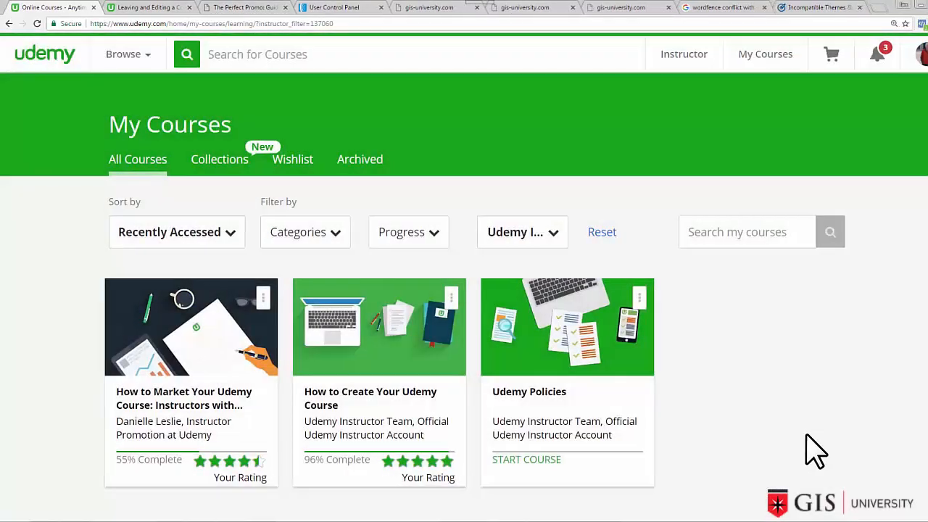